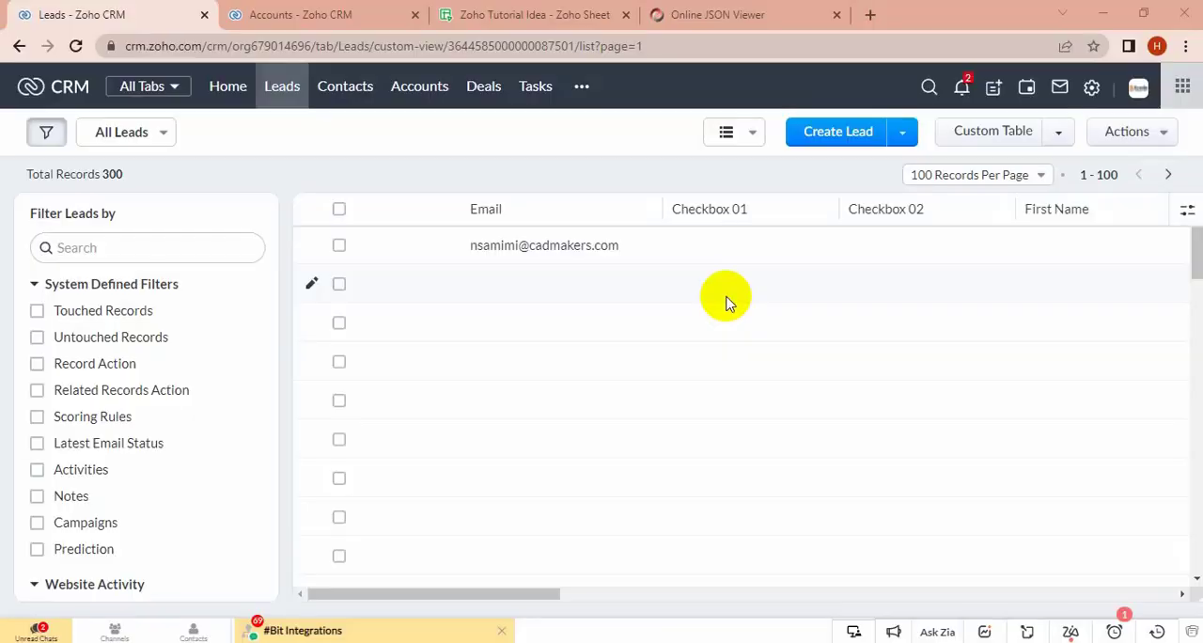
mouse_move(609, 135)
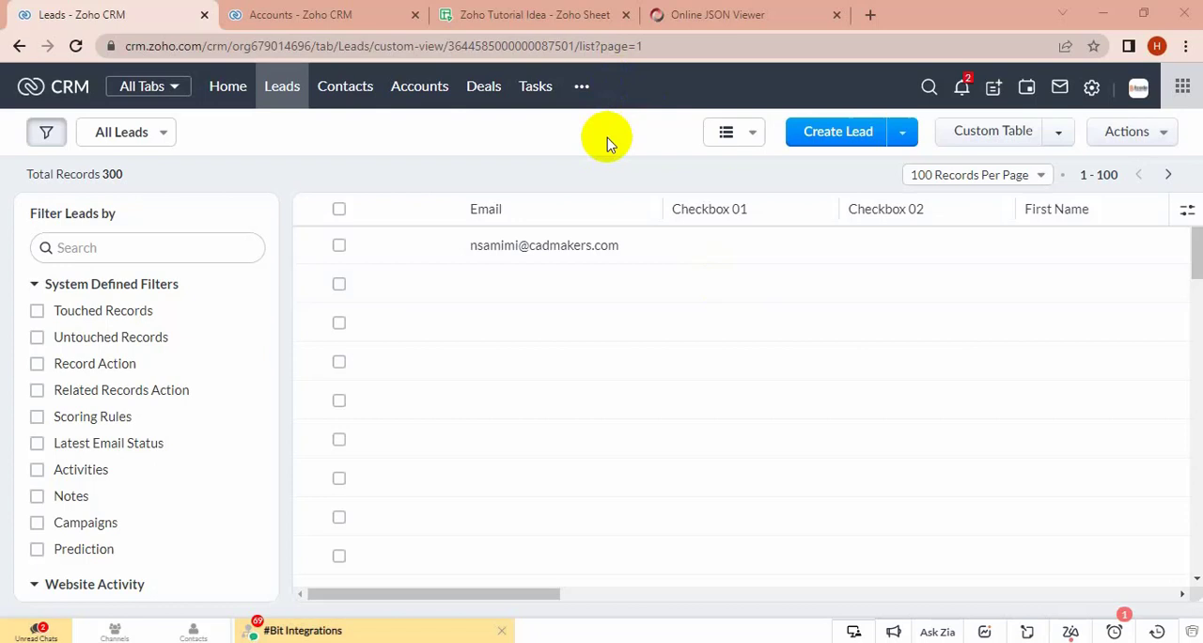
mouse_move(831, 131)
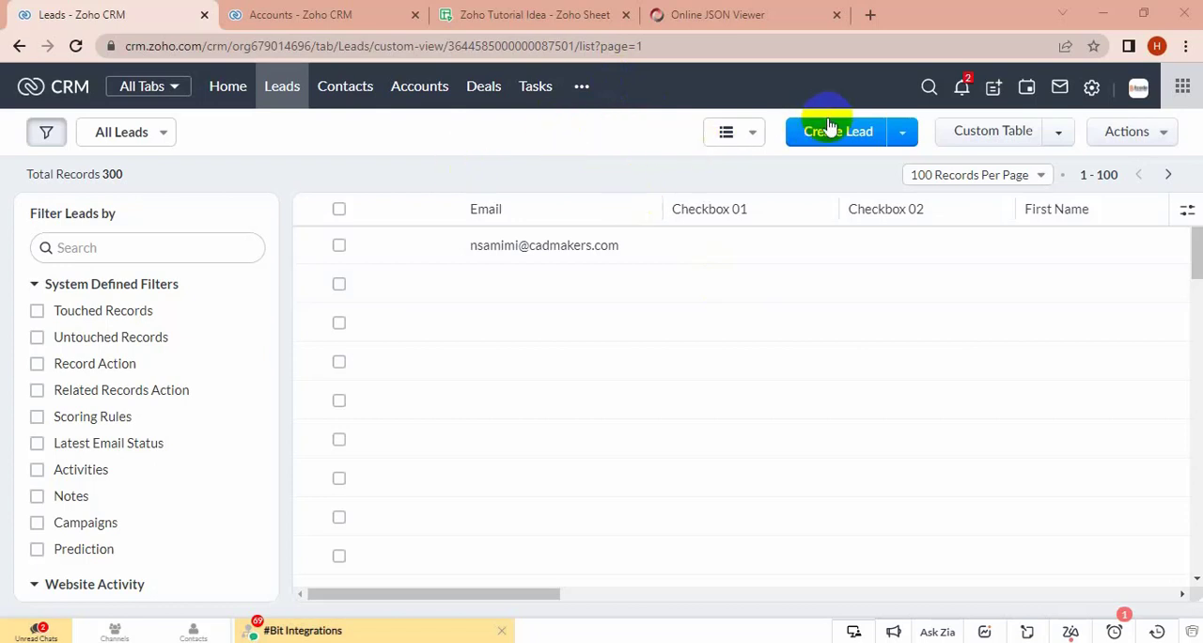
Start creating a new lead from the Leads list.
left_click(838, 132)
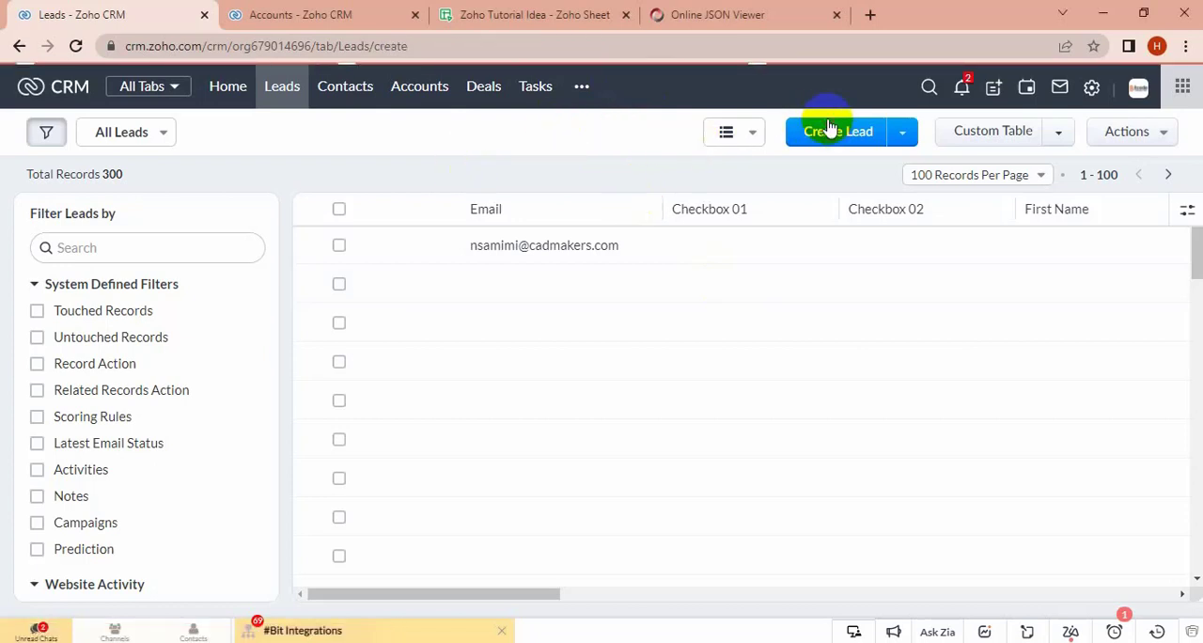
left_click(838, 132)
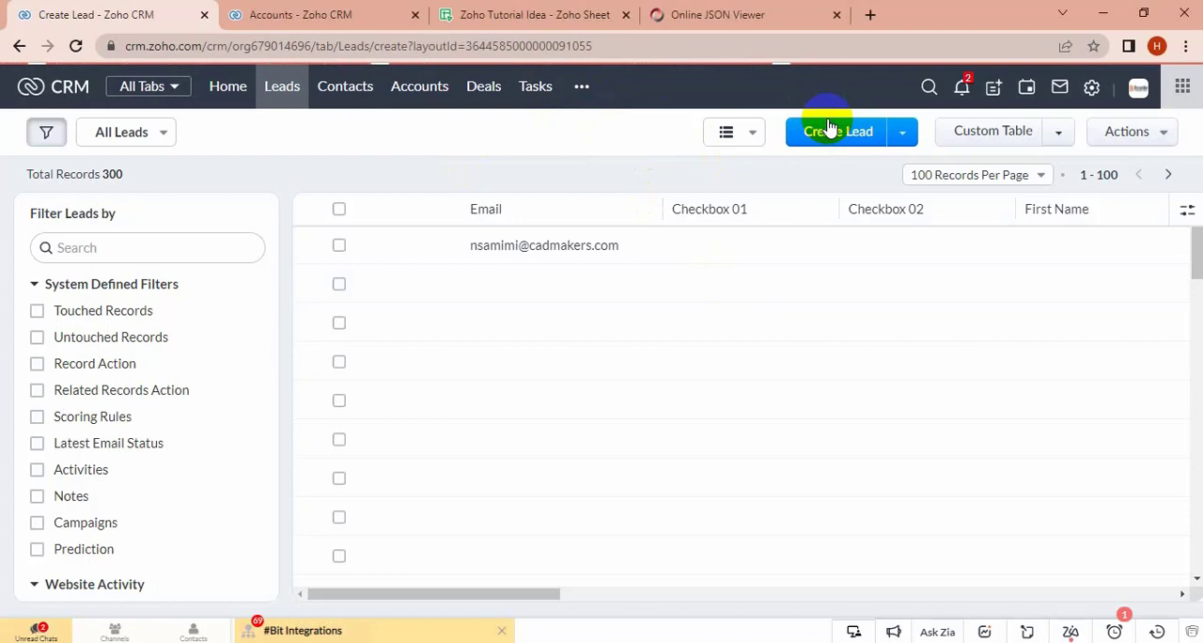
Enter 'Talha' as the new lead's Last Name.
left_click(837, 131)
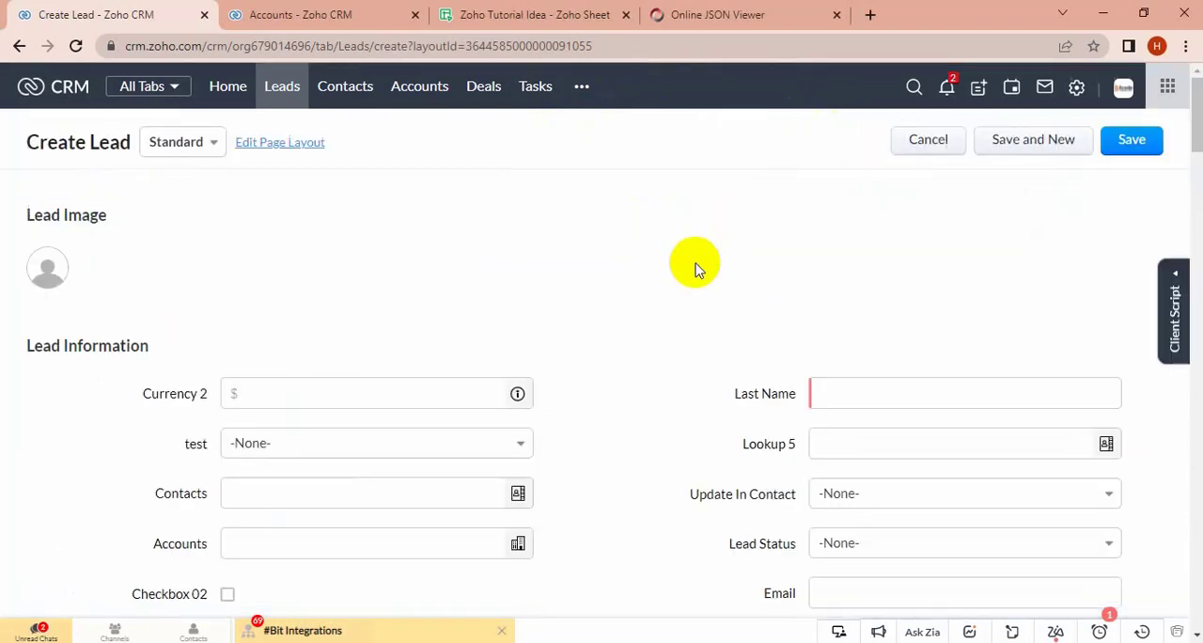
left_click(962, 393)
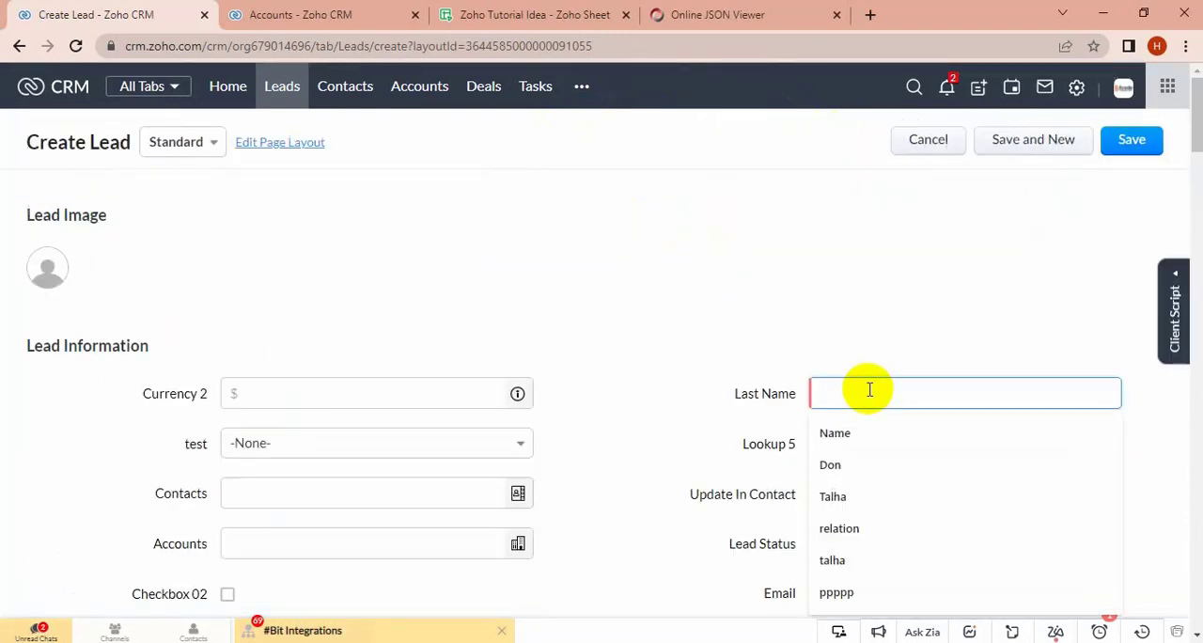
type("T")
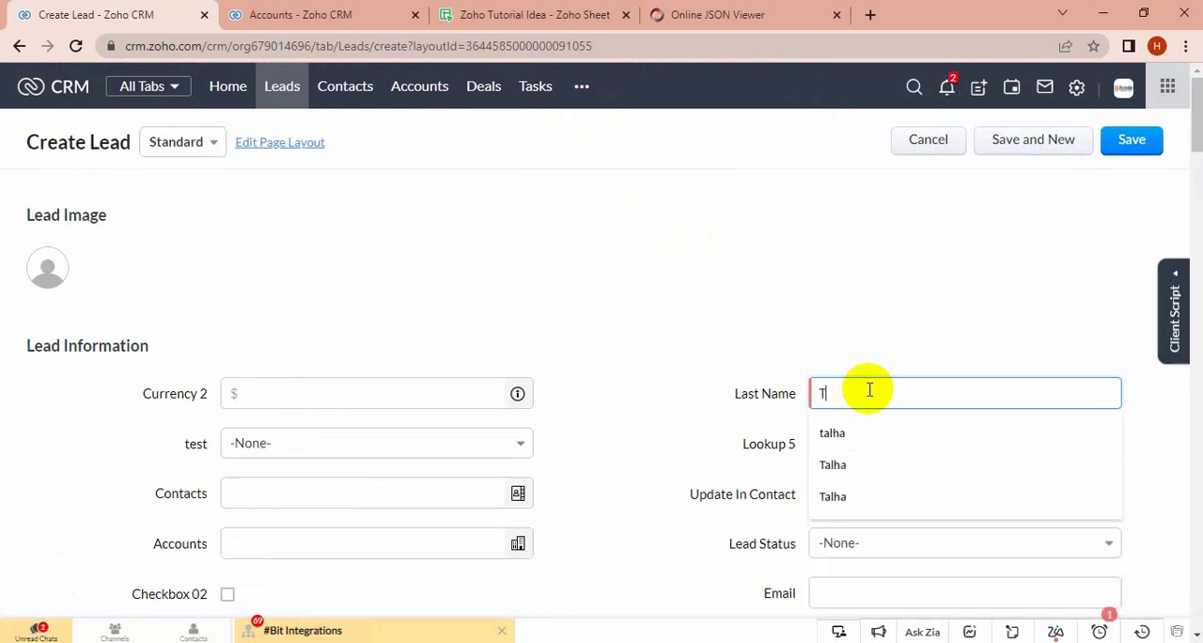
type("alha")
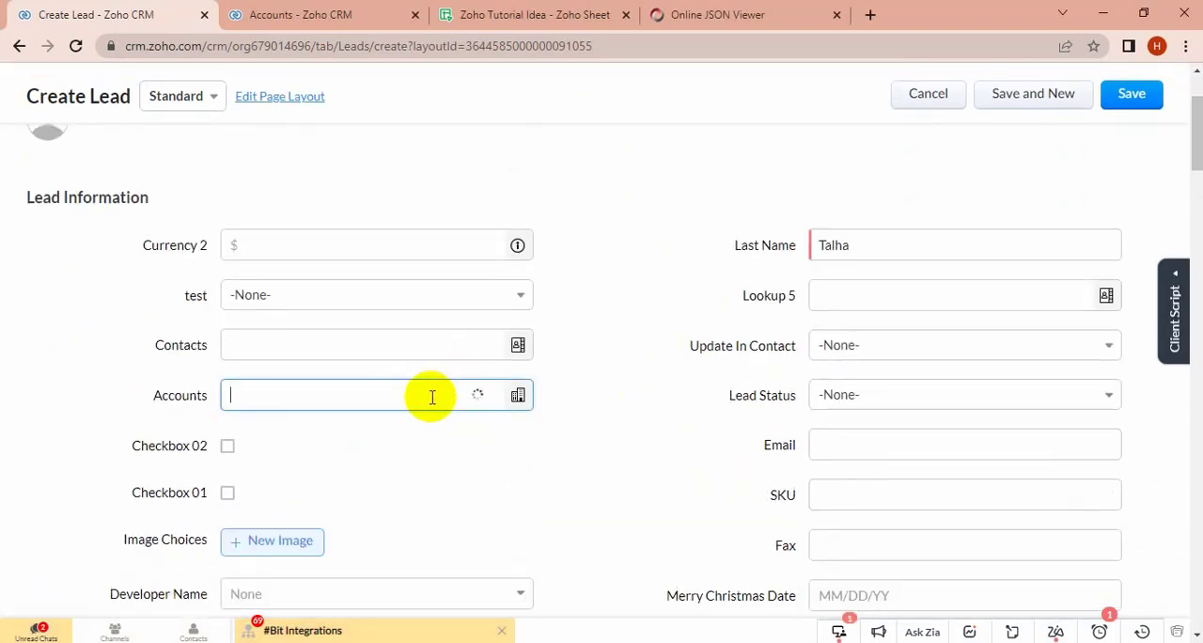
left_click(376, 395)
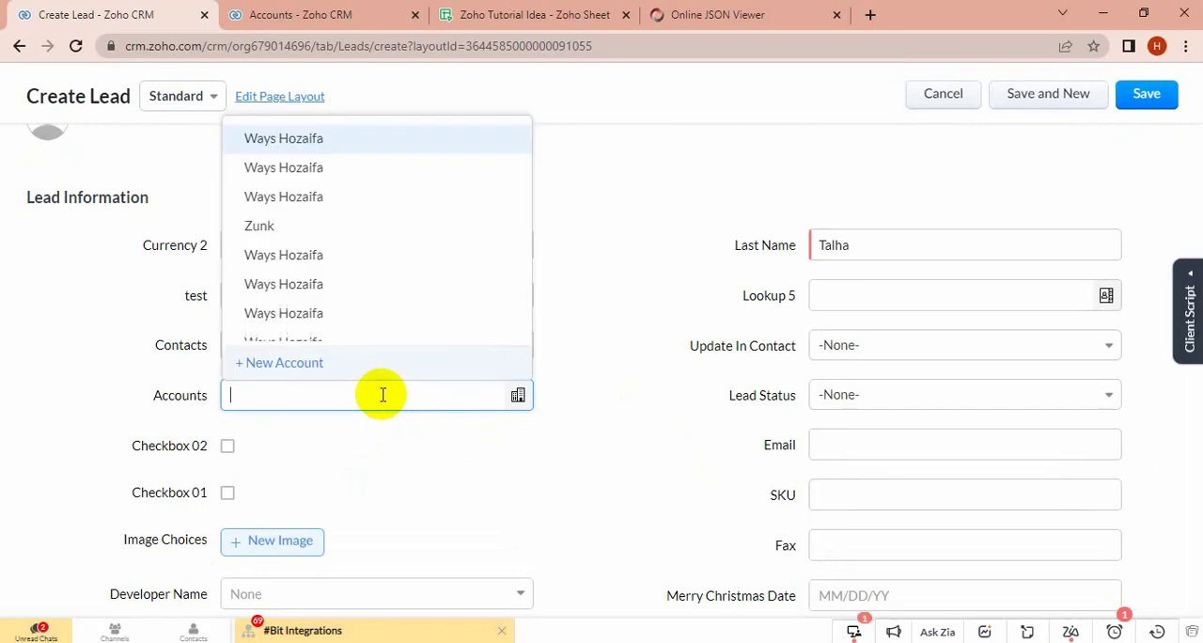
type("talha")
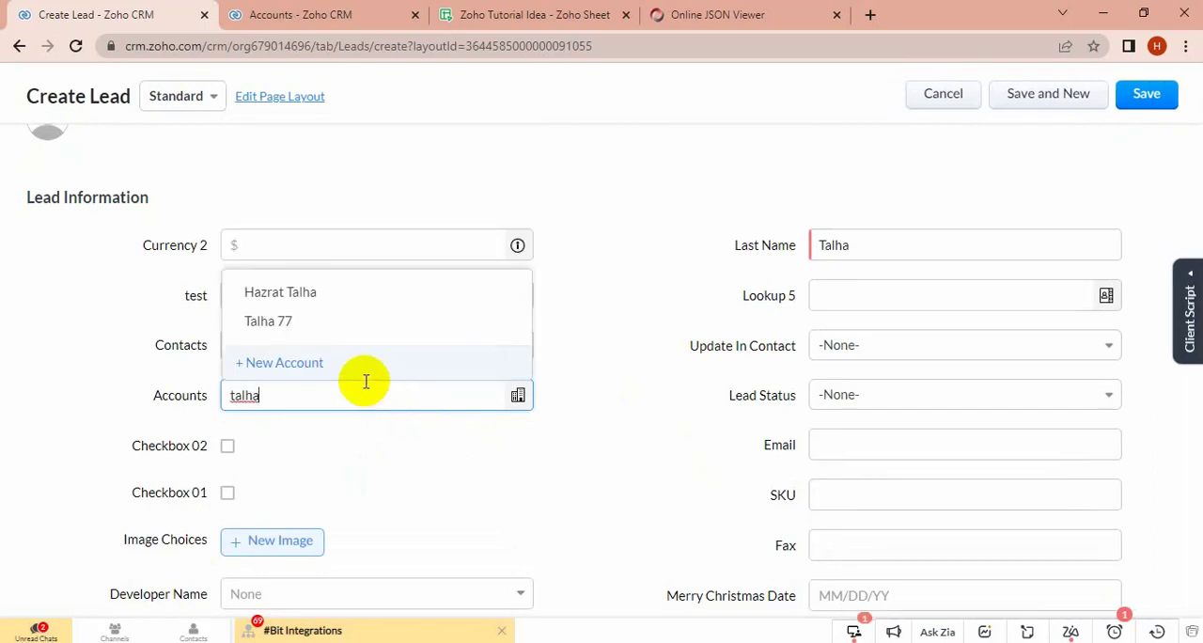
left_click(280, 292)
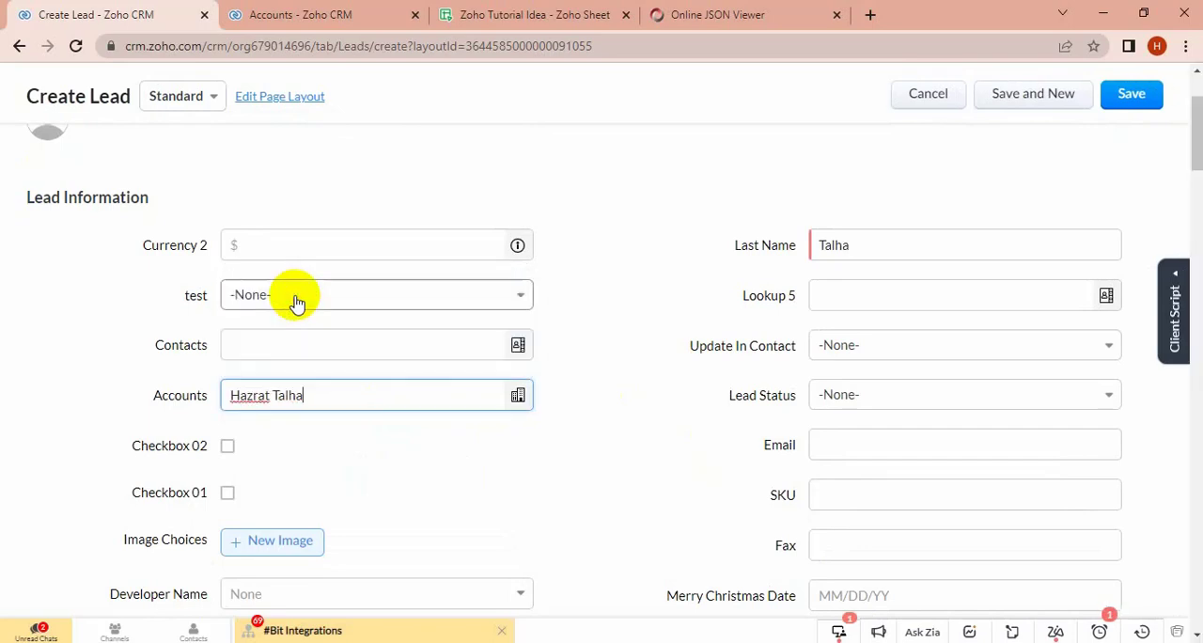
left_click(310, 15)
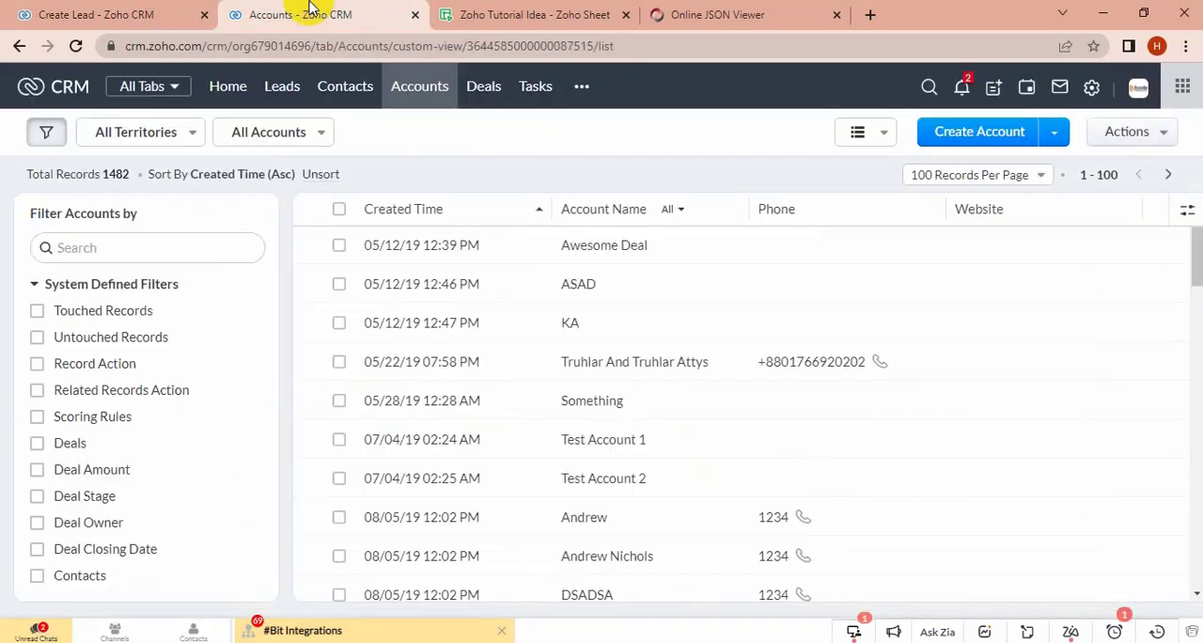
left_click(929, 87)
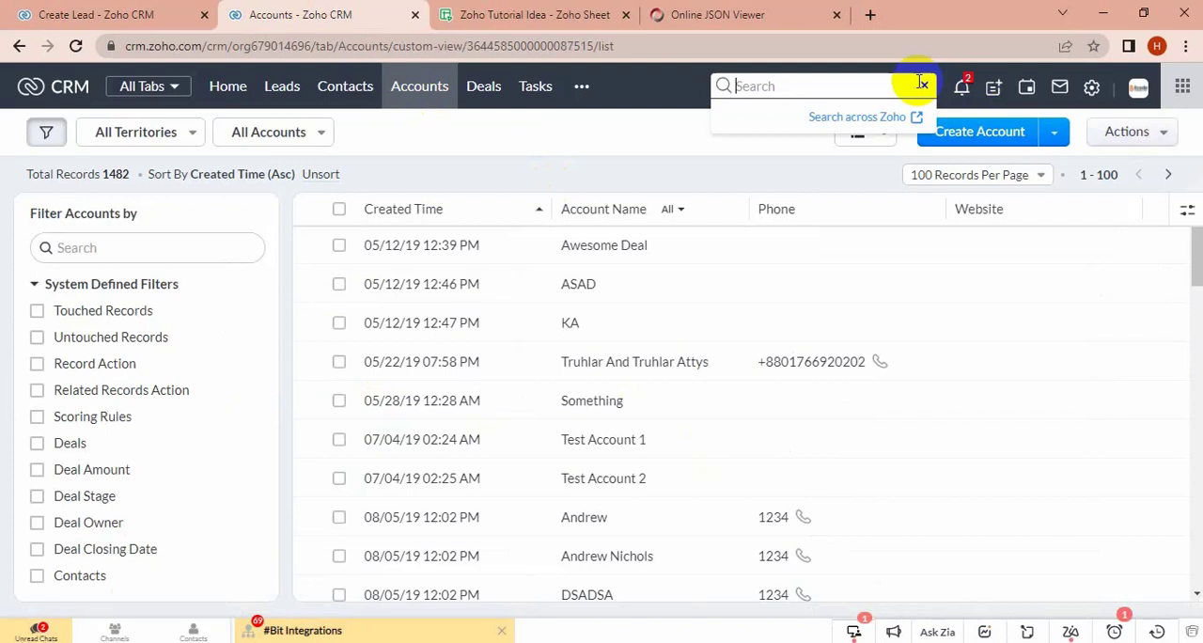
type("talha")
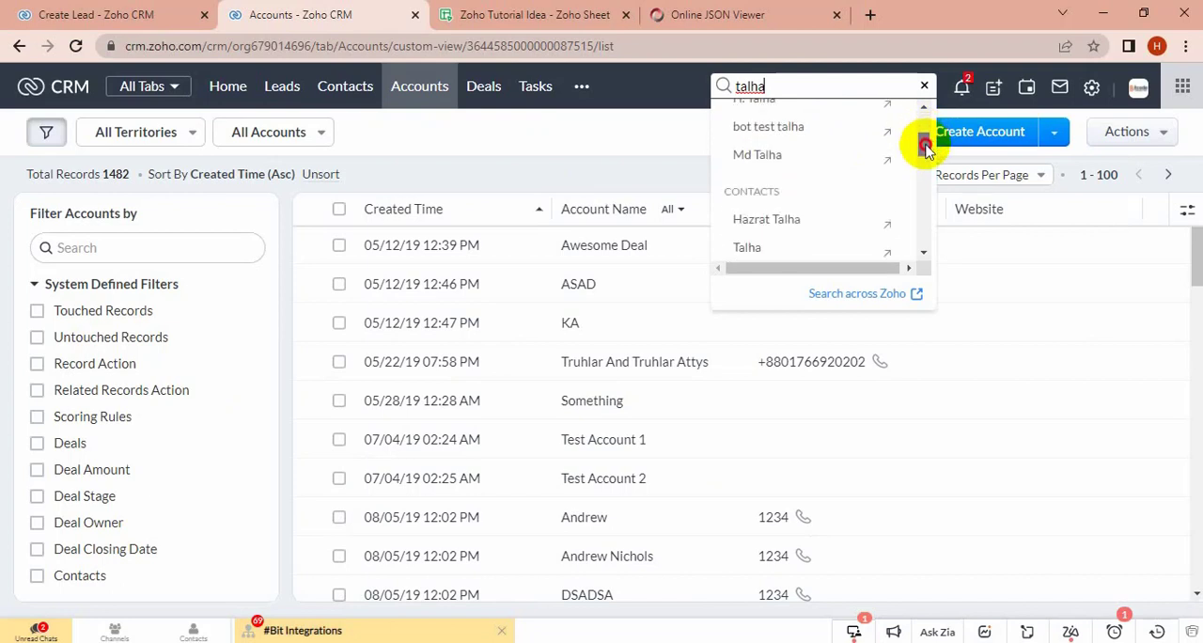
scroll("down", 3)
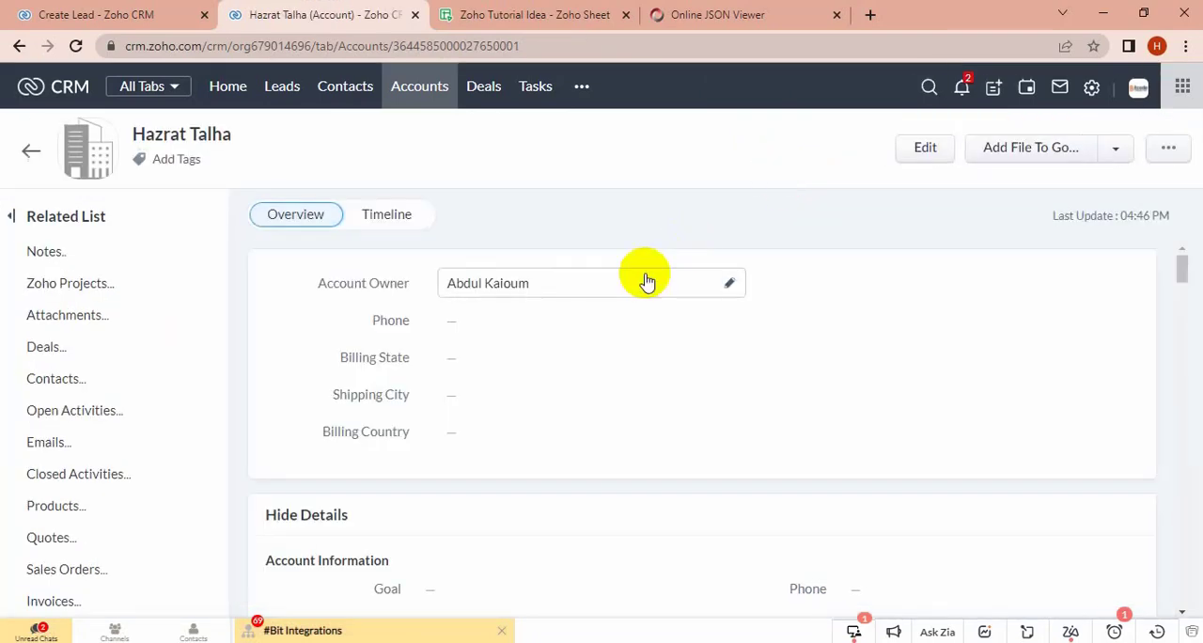
scroll("down", 3)
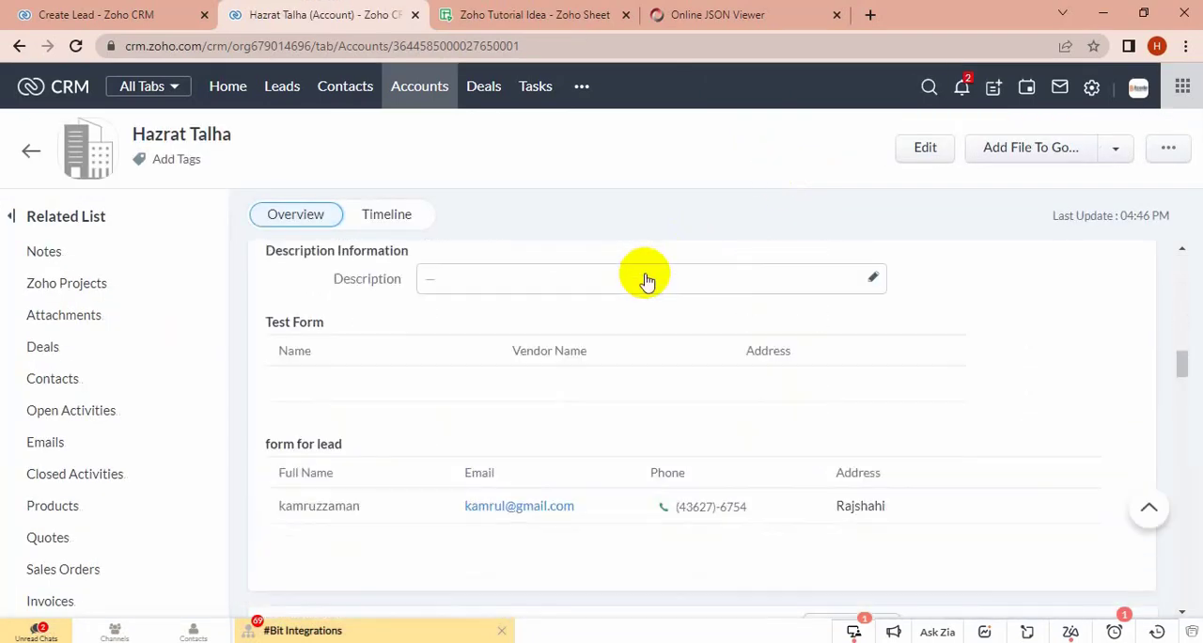
scroll("down", 3)
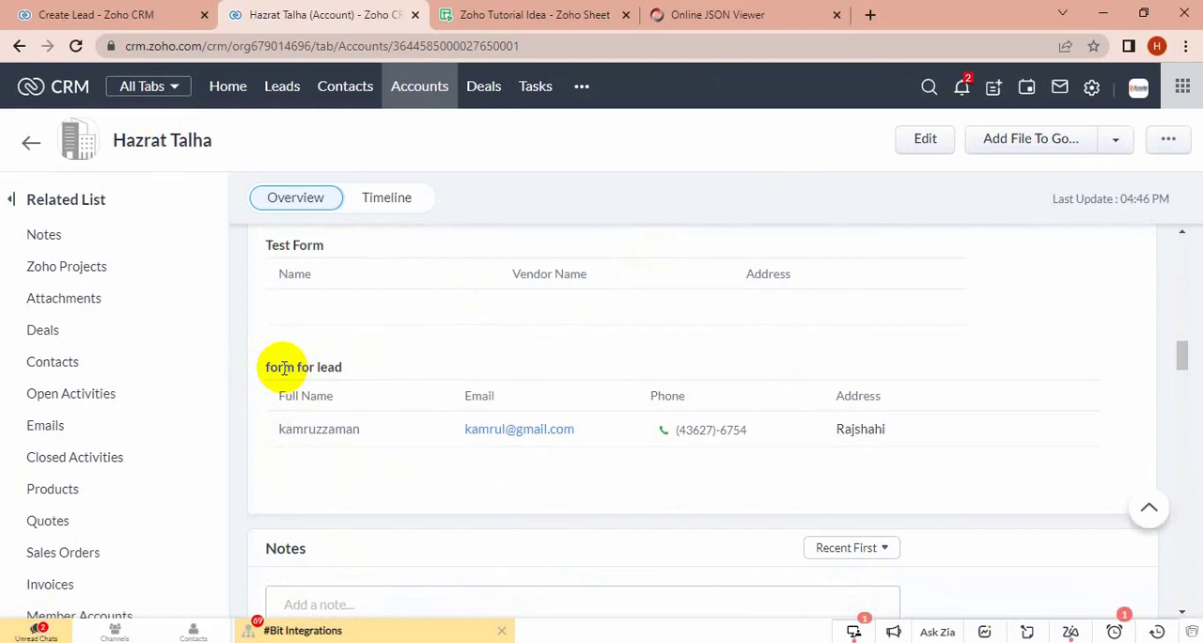
mouse_move(496, 446)
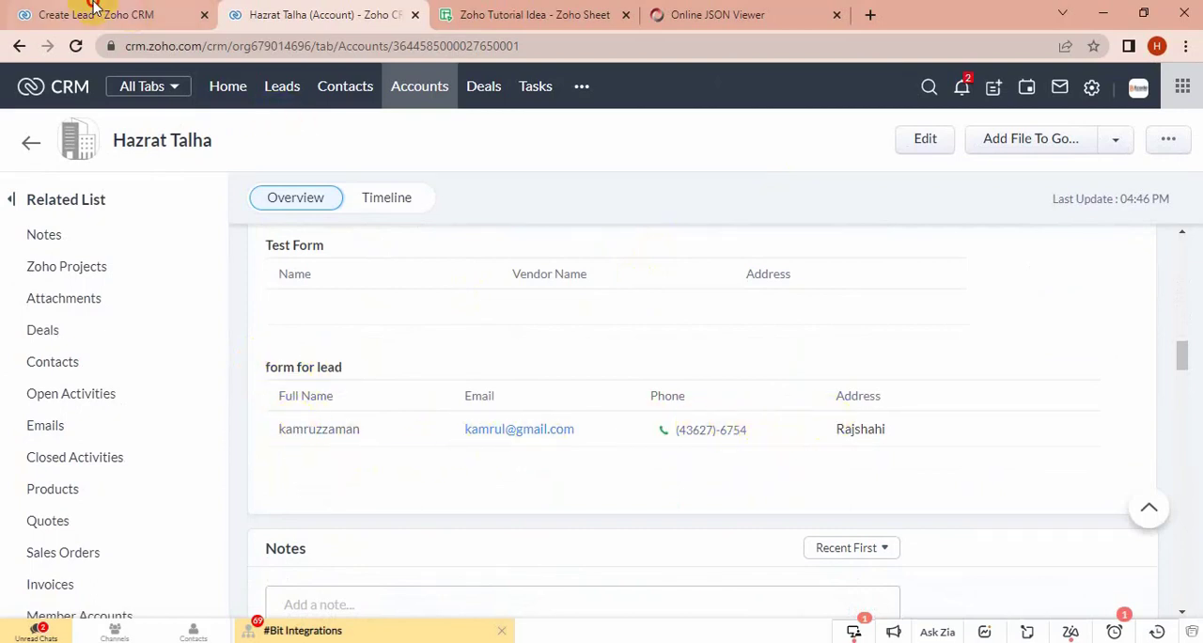
Return to the unfinished lead form and scroll to its Subform section.
left_click(94, 17)
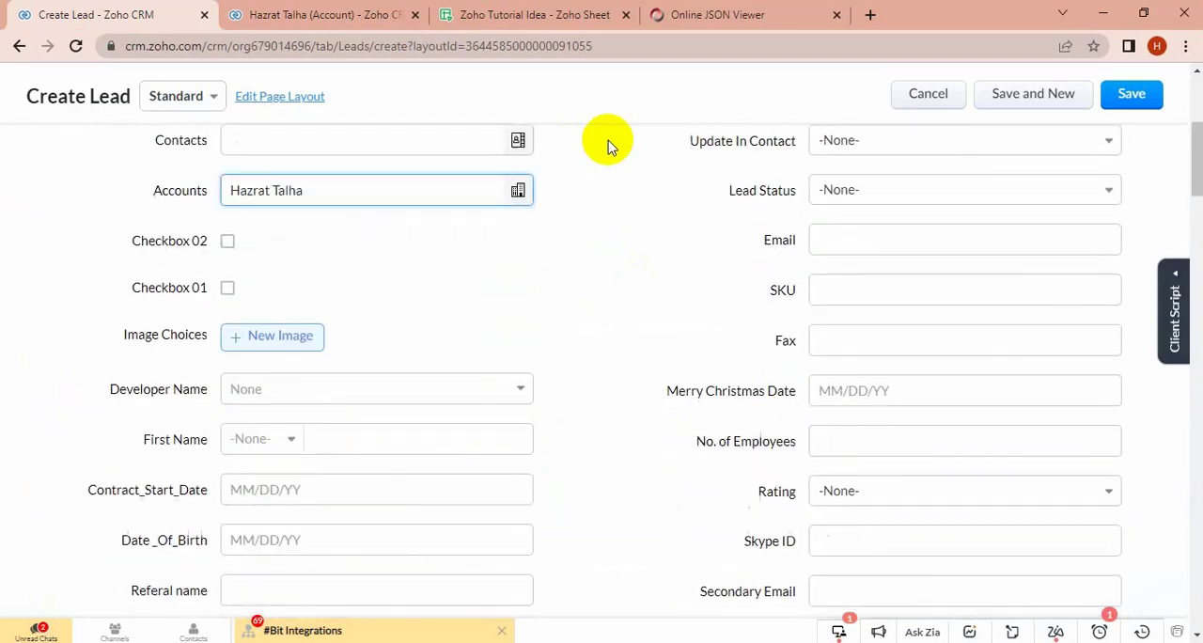
scroll("down", 3)
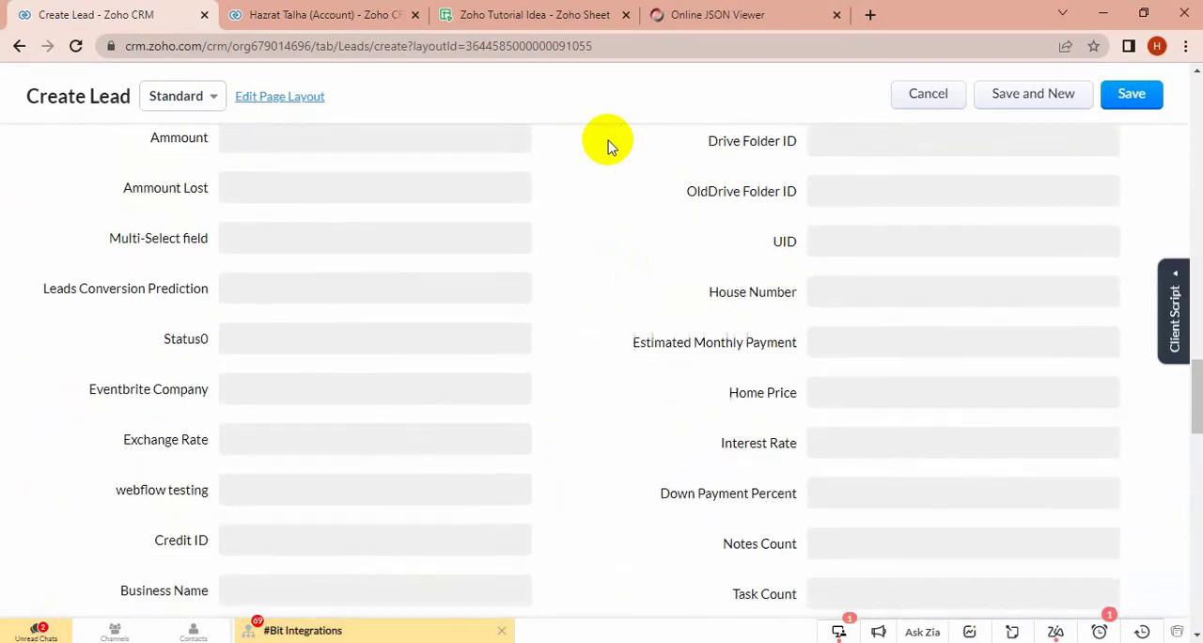
scroll("down", 3)
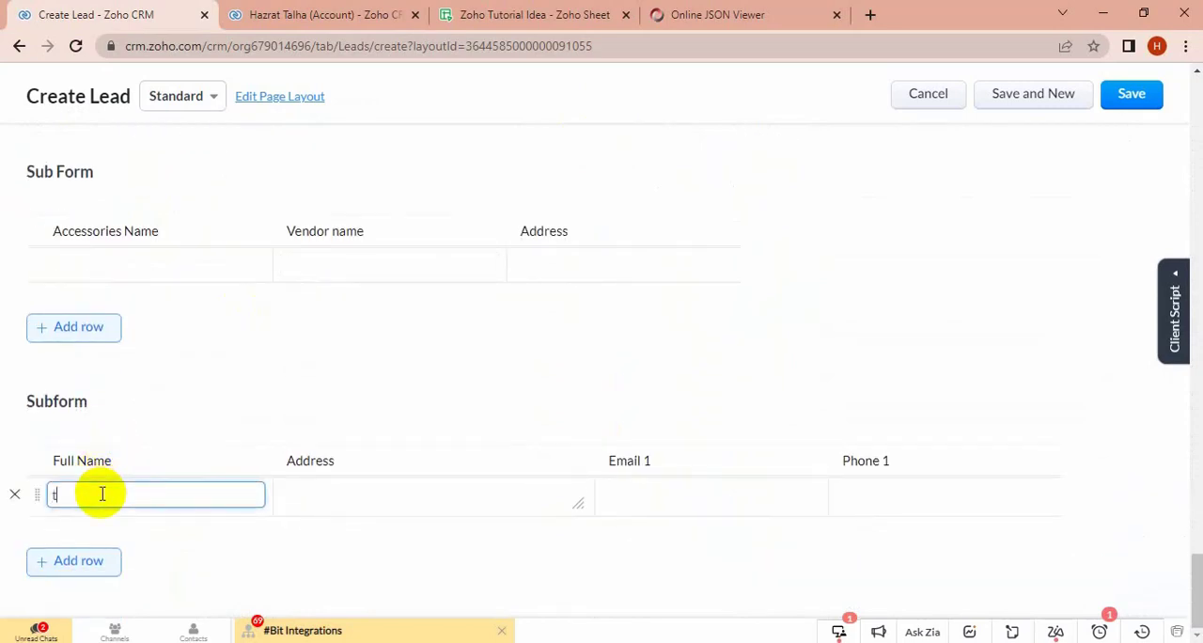
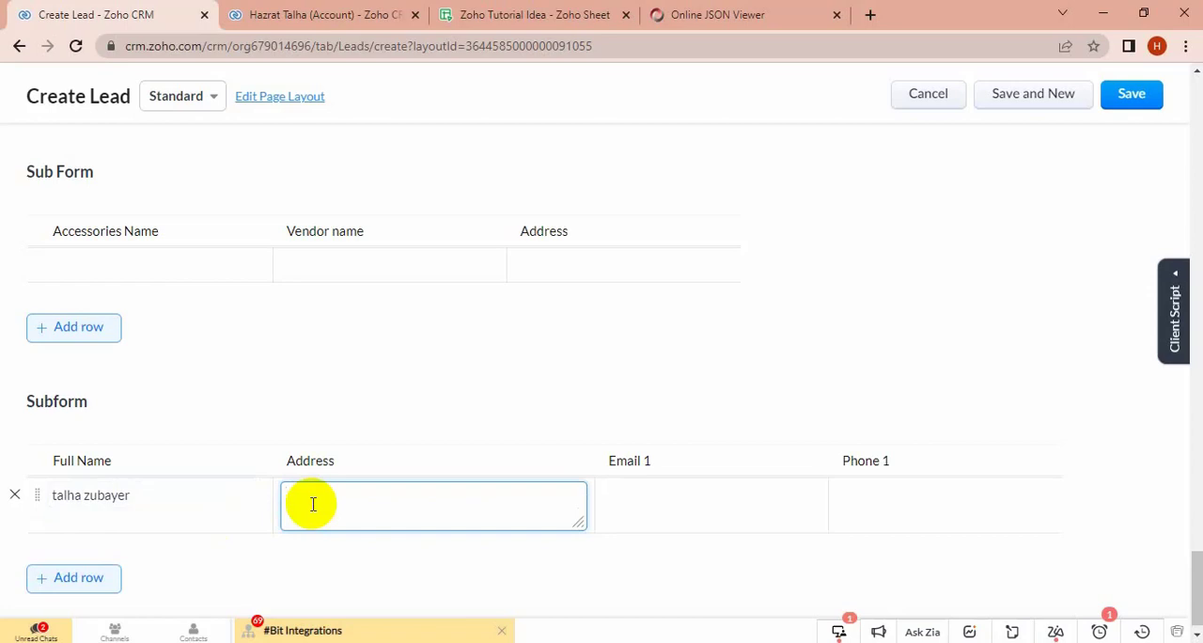
type("Dhaka")
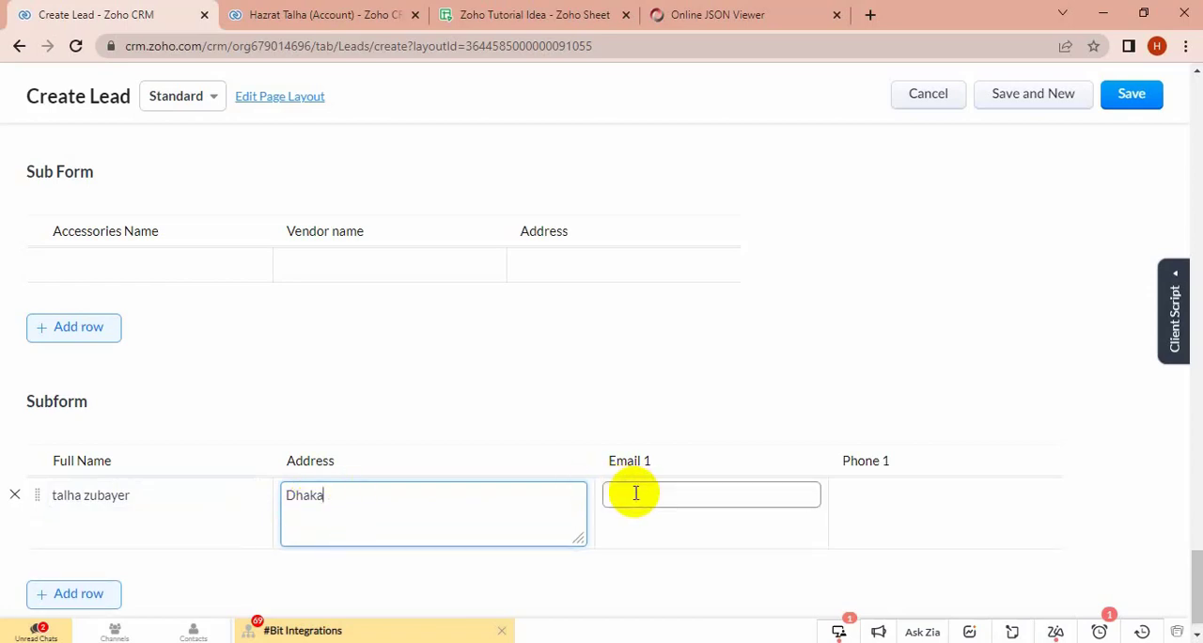
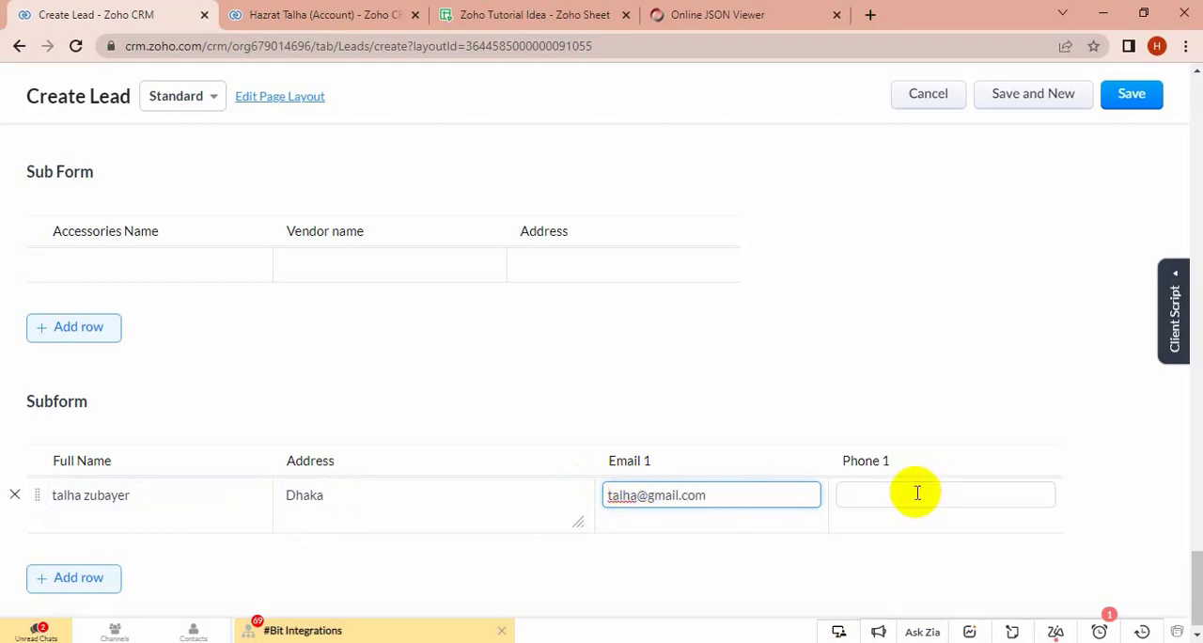
type("243572")
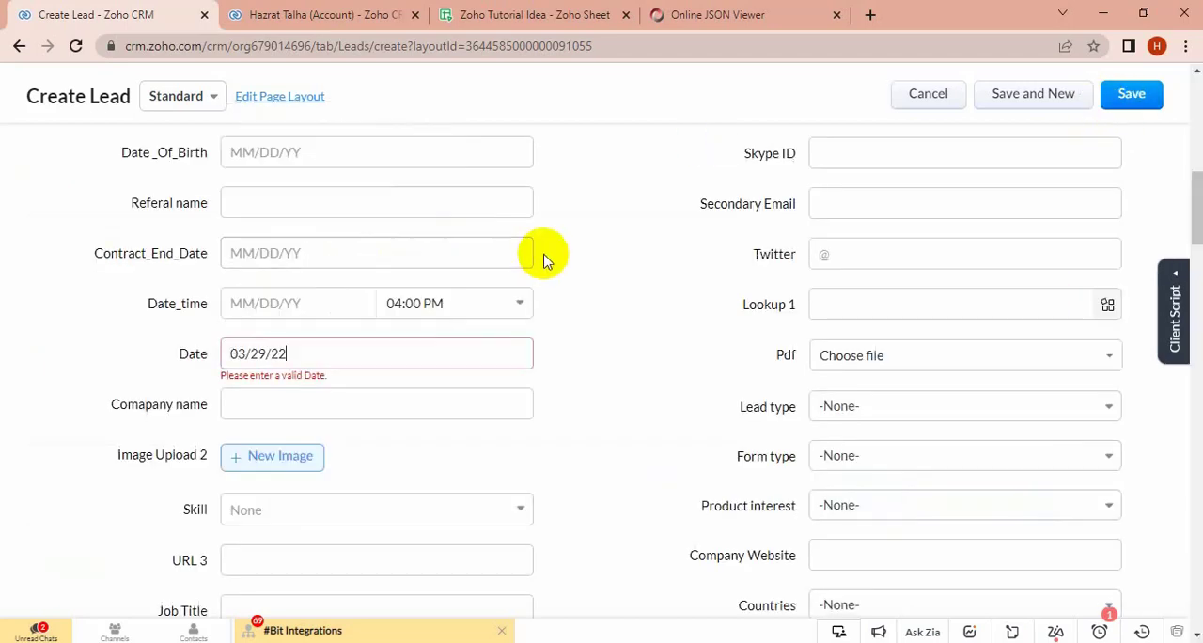
Save the new lead Talha, opening its record page.
left_click(1129, 94)
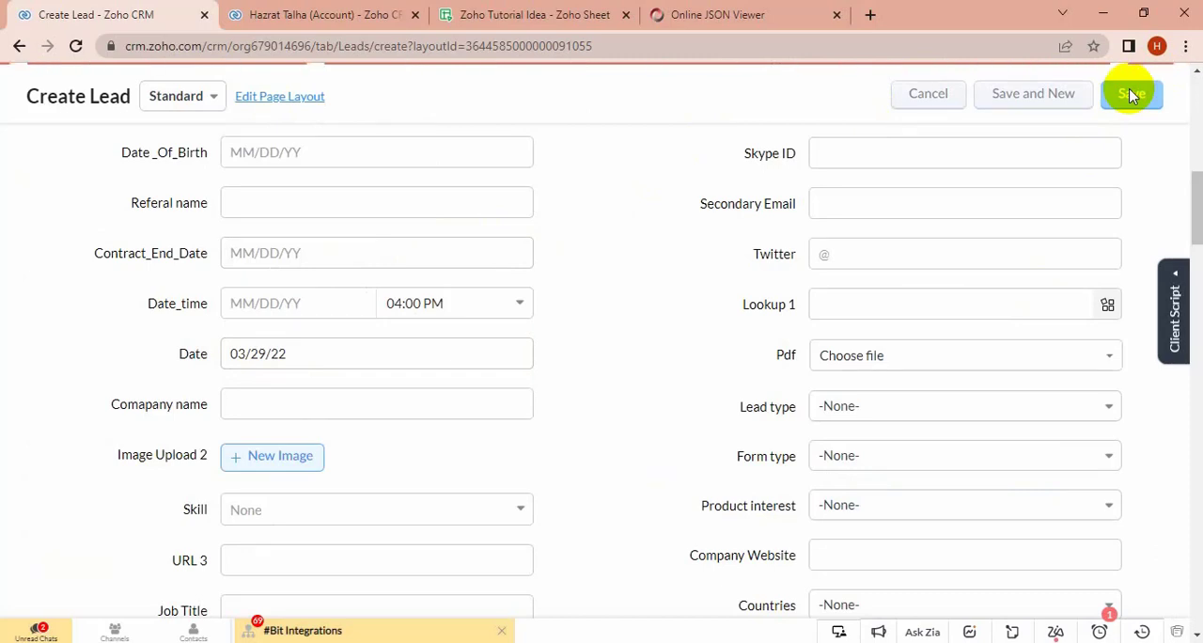
mouse_move(790, 271)
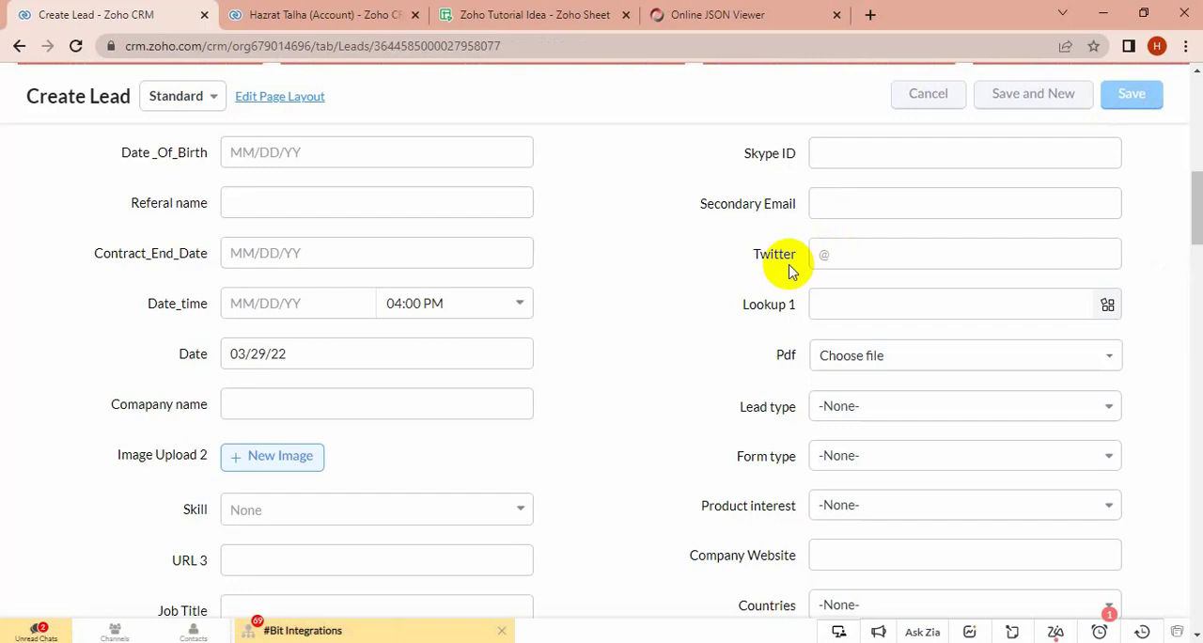
mouse_move(825, 384)
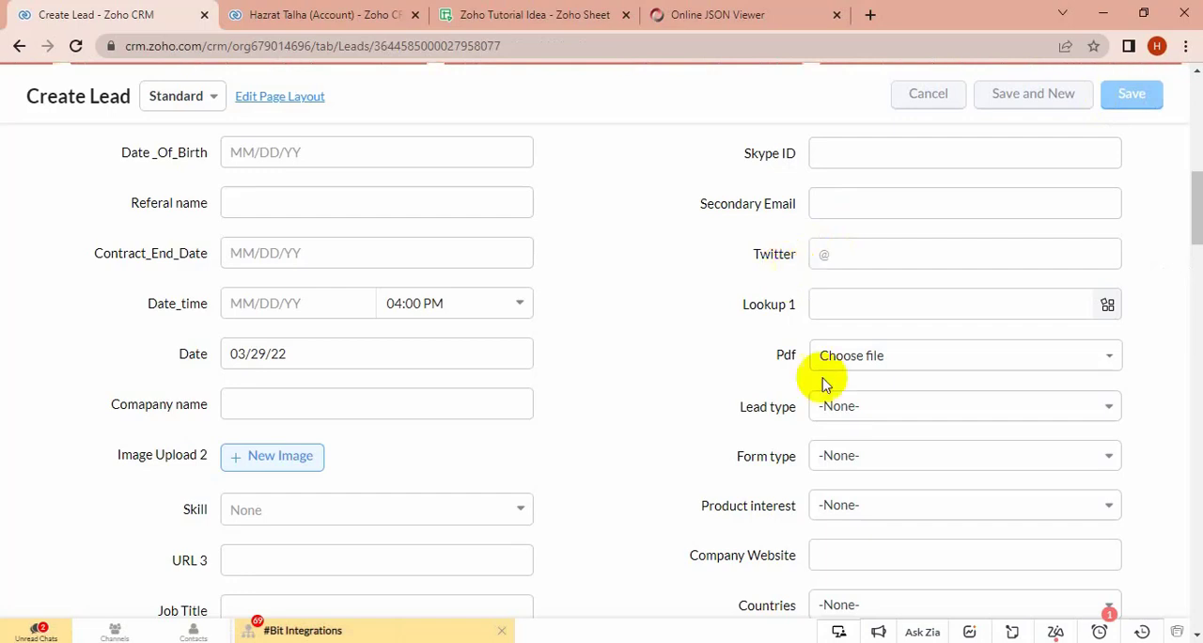
left_click(1132, 94)
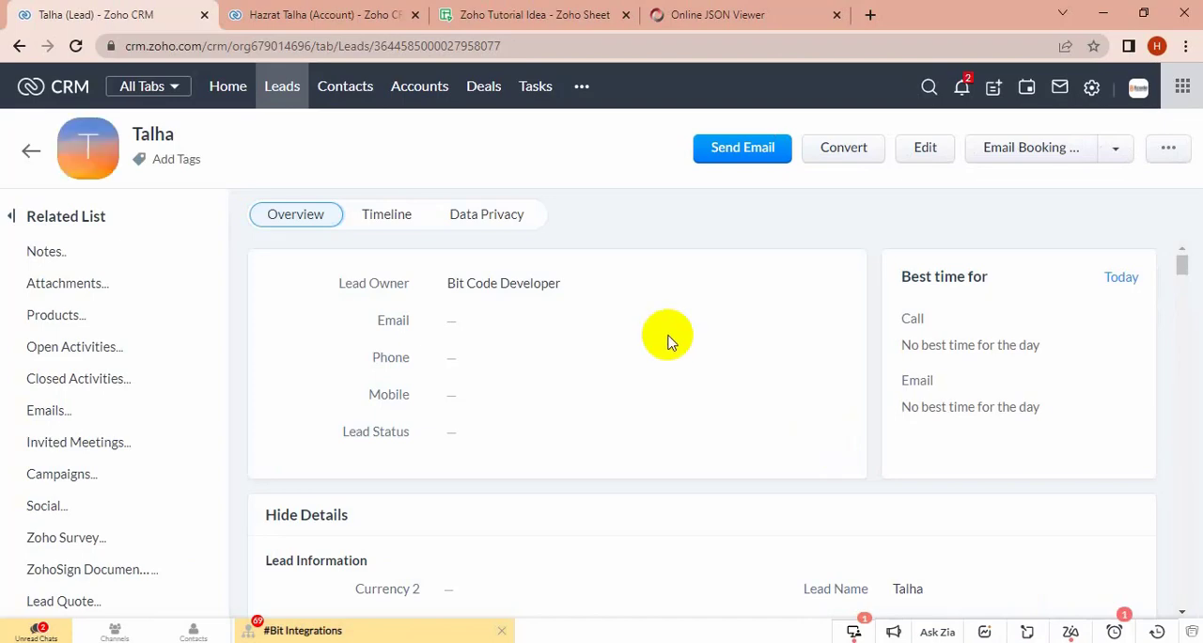
scroll("down", 3)
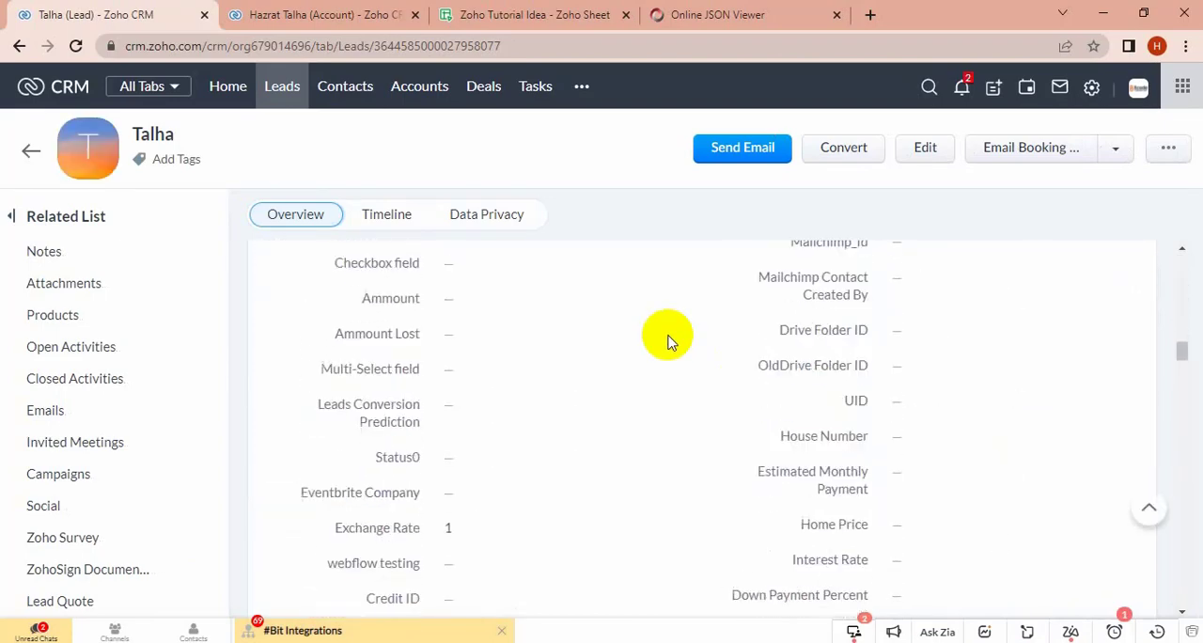
scroll("down", 3)
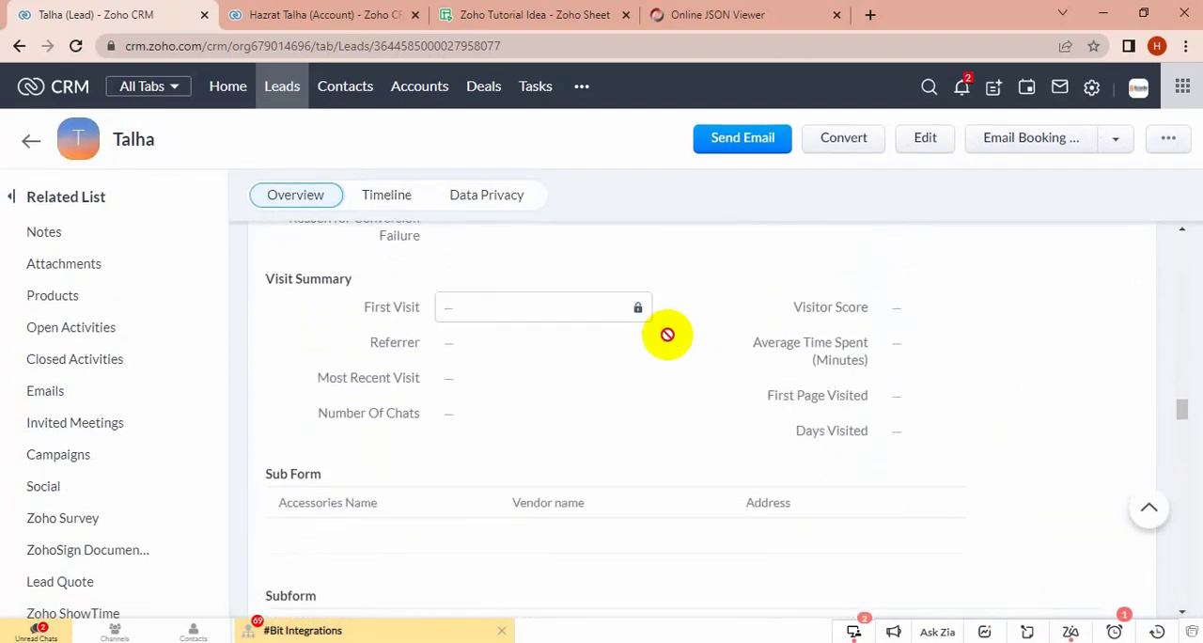
scroll("down", 3)
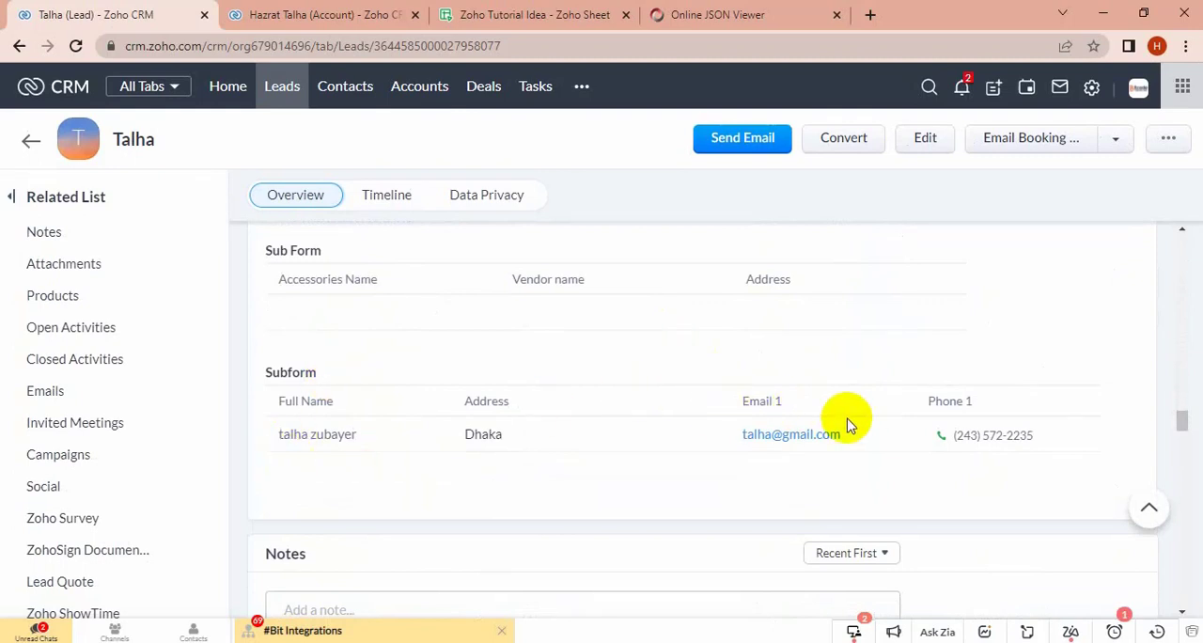
left_click(310, 15)
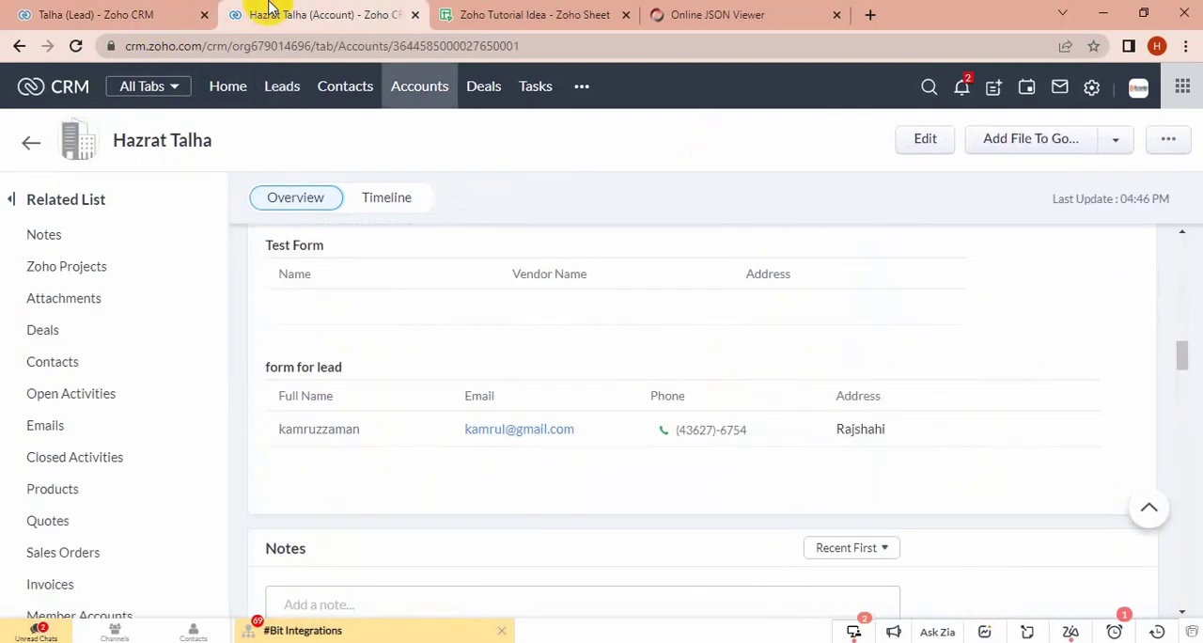
scroll("down", 3)
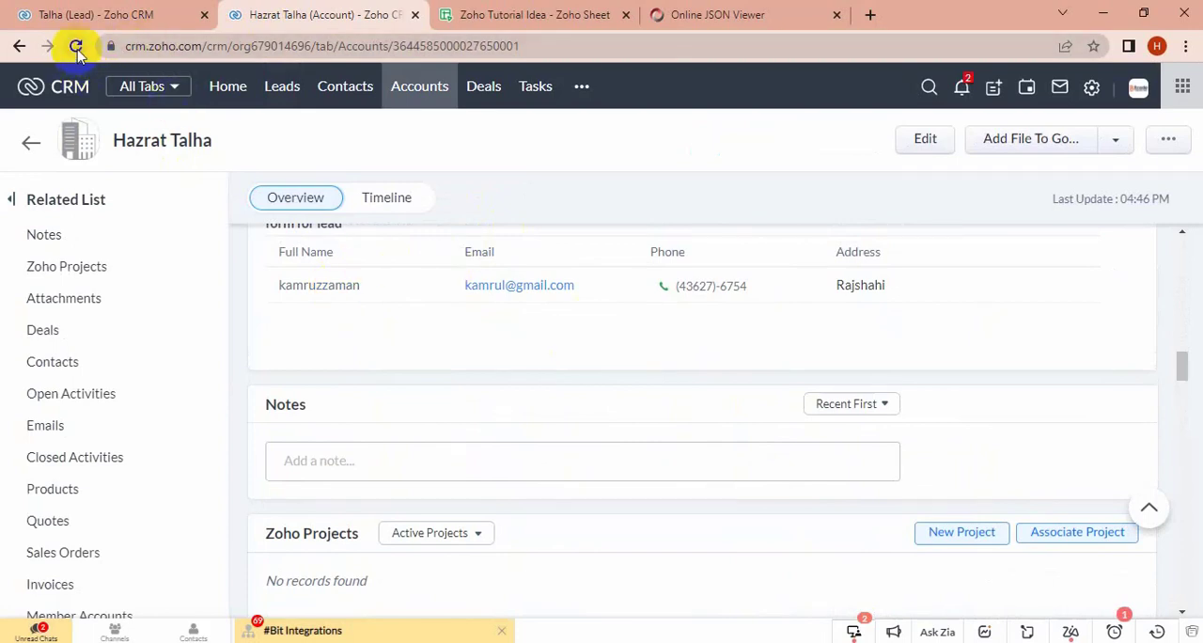
left_click(75, 45)
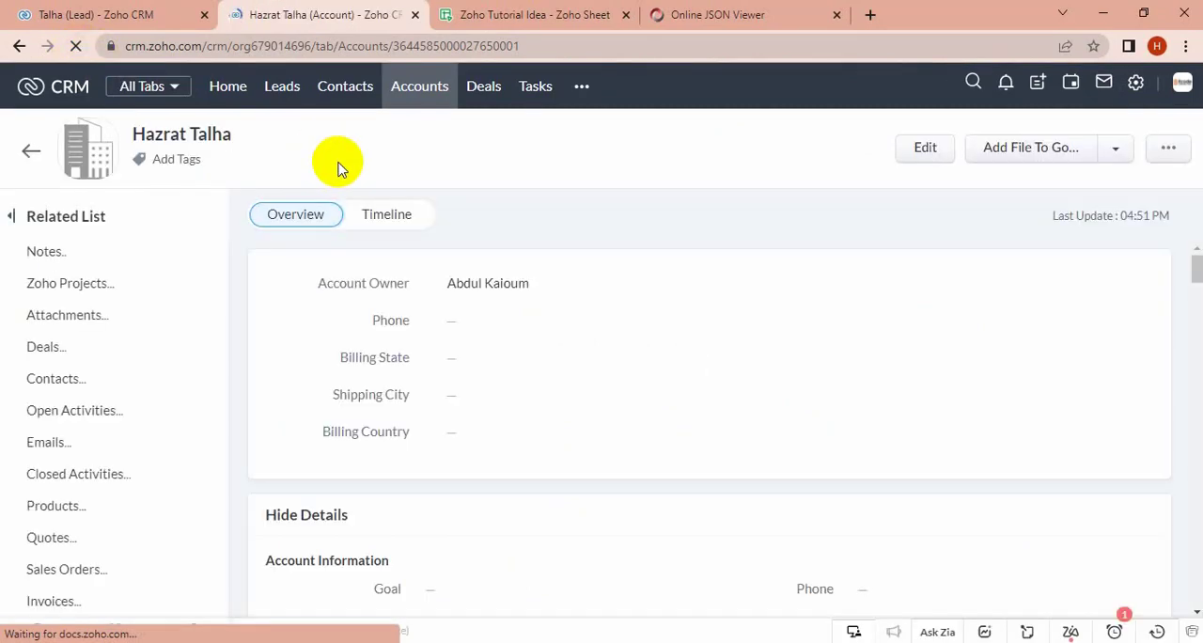
scroll("down", 3)
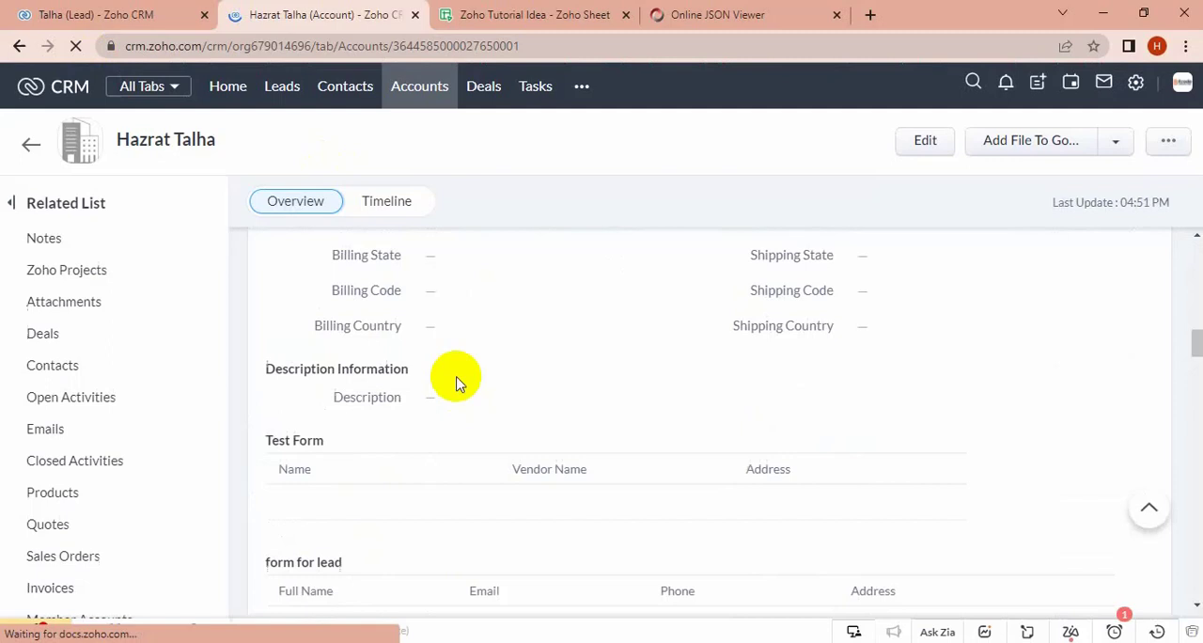
scroll("down", 3)
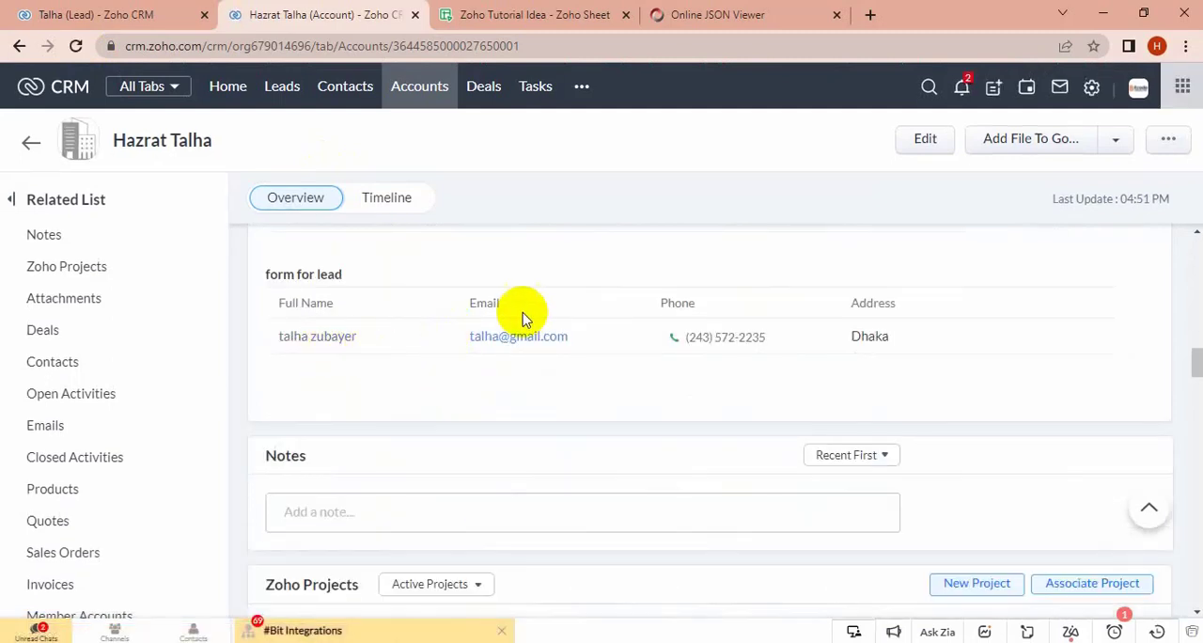
Compare with the lead record's subform, then return to the account record.
left_click(98, 15)
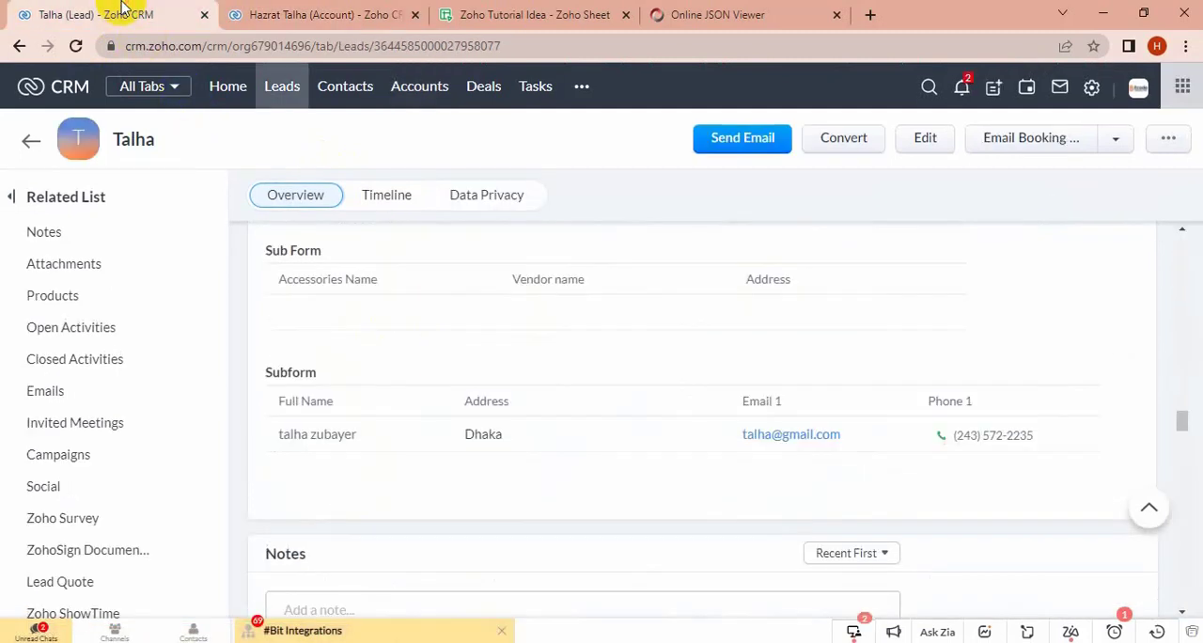
scroll("down", 3)
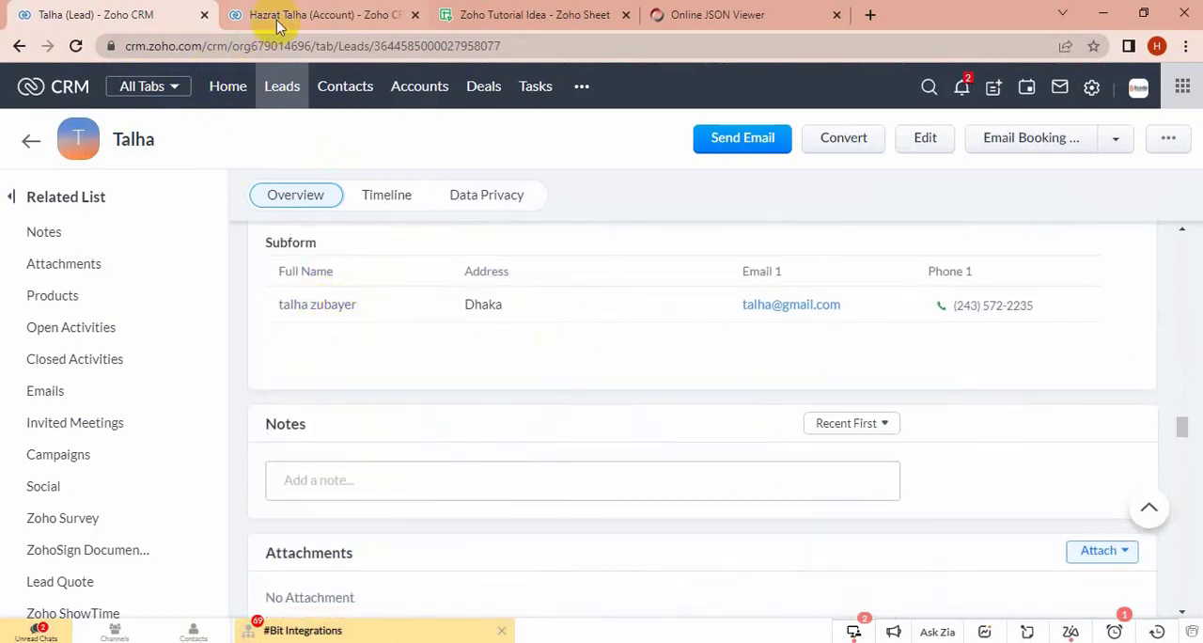
left_click(319, 15)
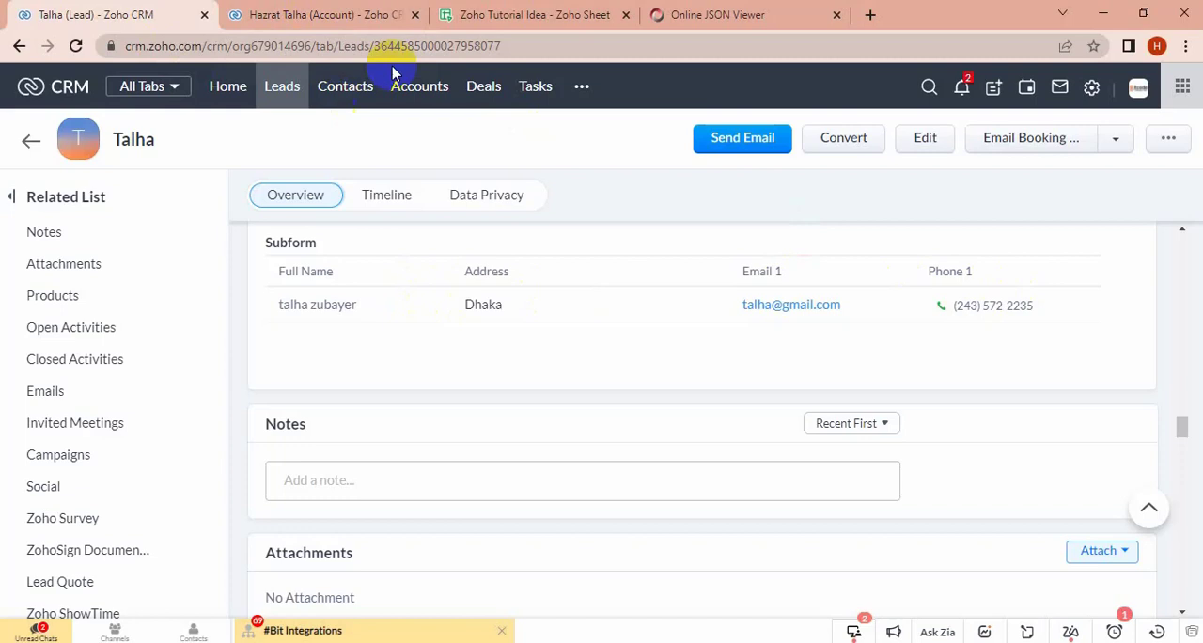
mouse_move(342, 240)
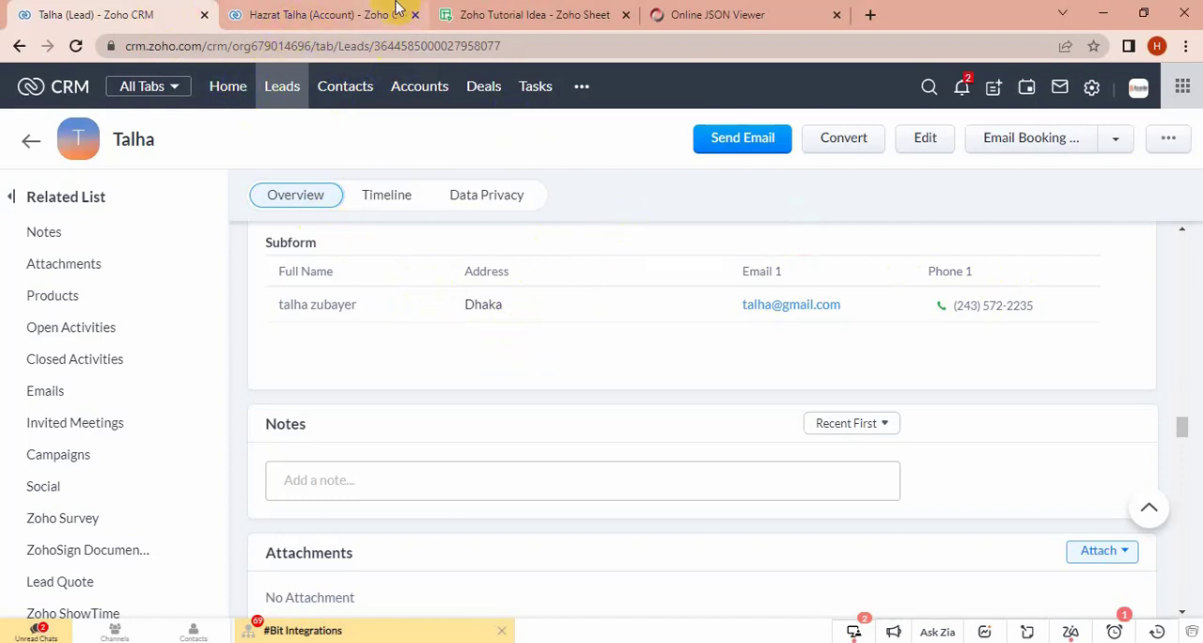
left_click(319, 15)
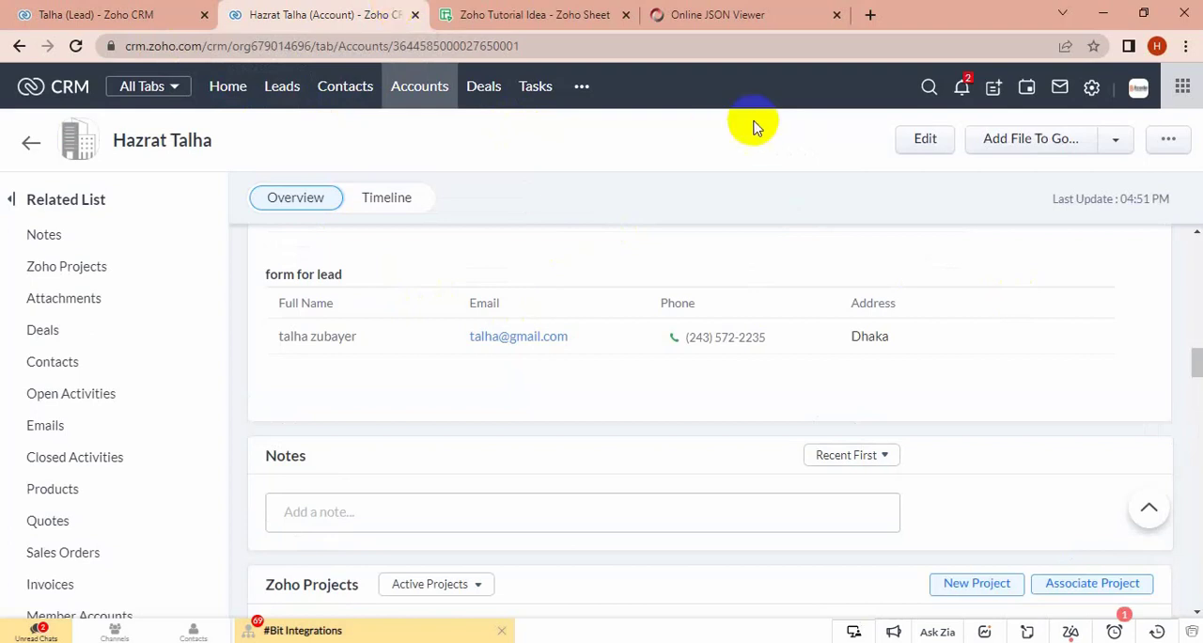
mouse_move(1090, 86)
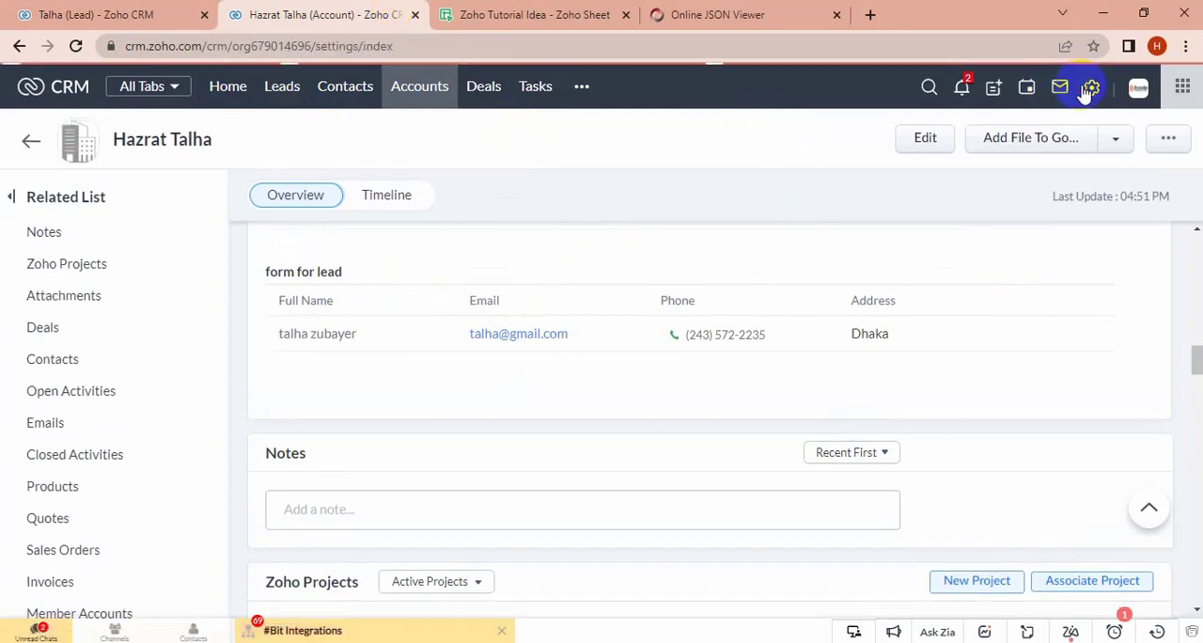
Go to Setup and open Functions under Developer Space.
left_click(1088, 86)
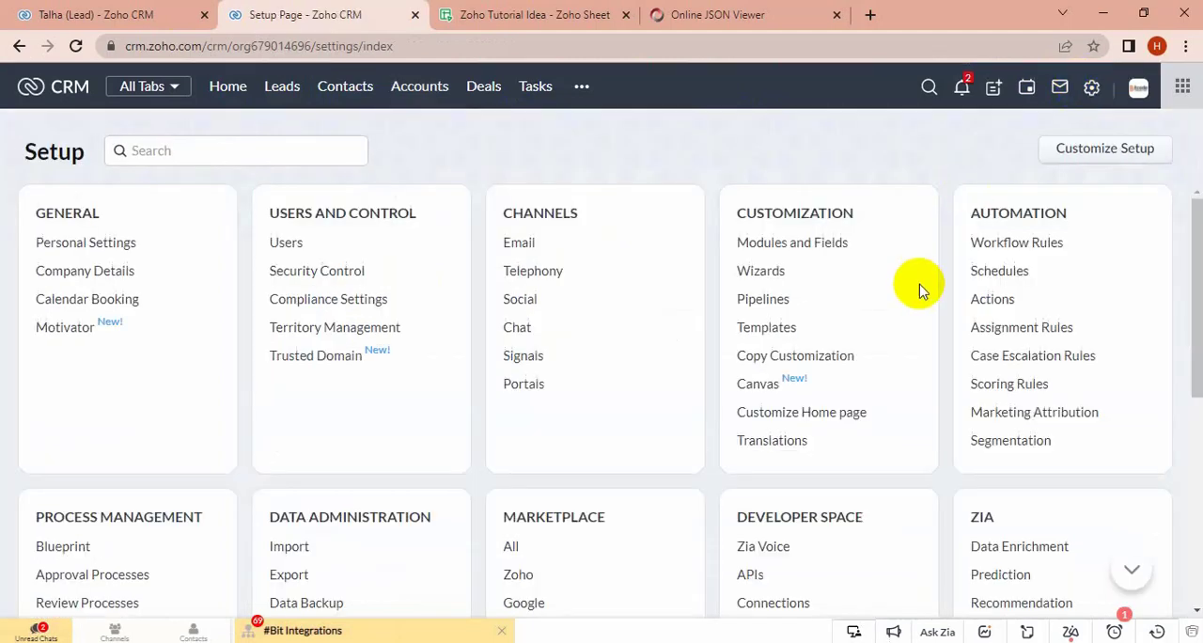
scroll("down", 3)
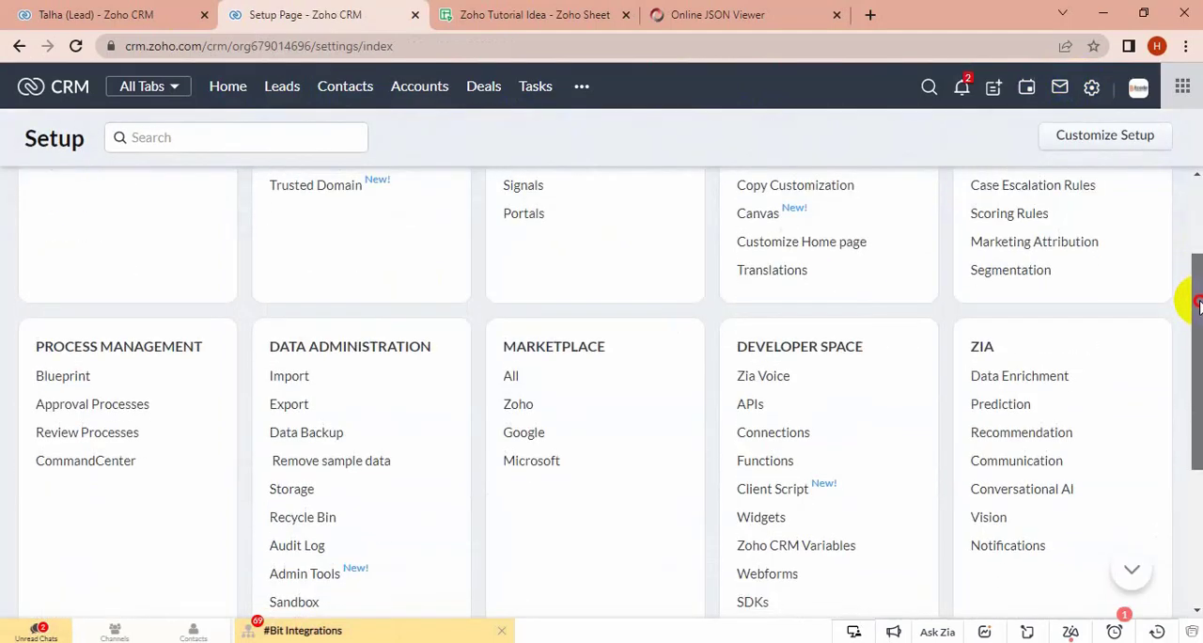
scroll("down", 3)
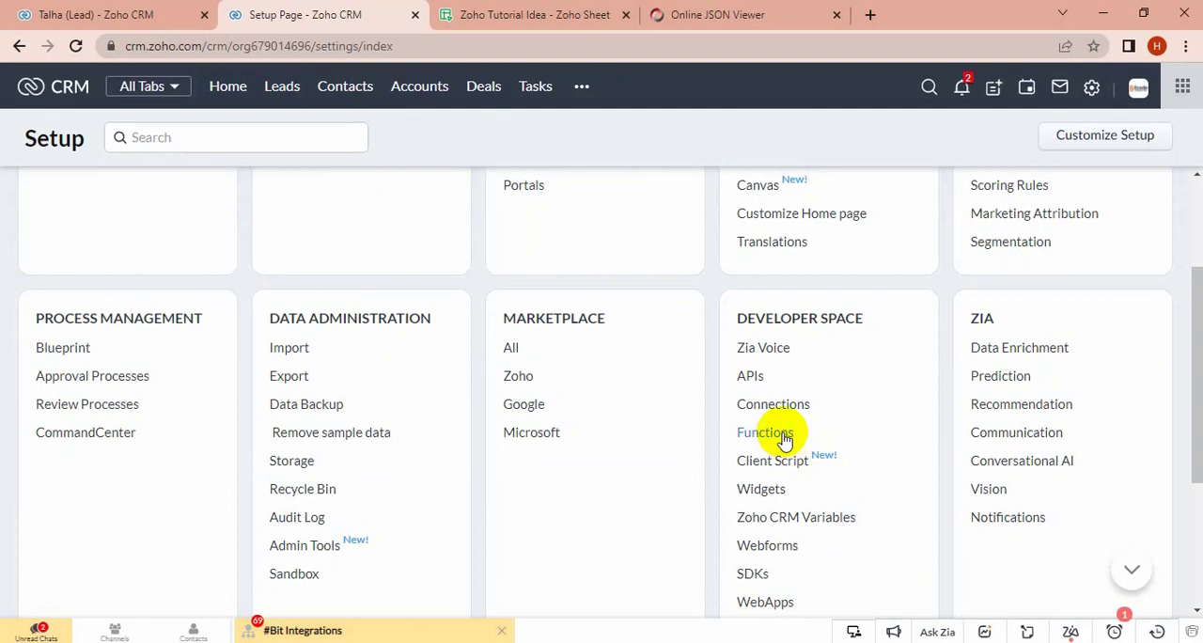
left_click(765, 433)
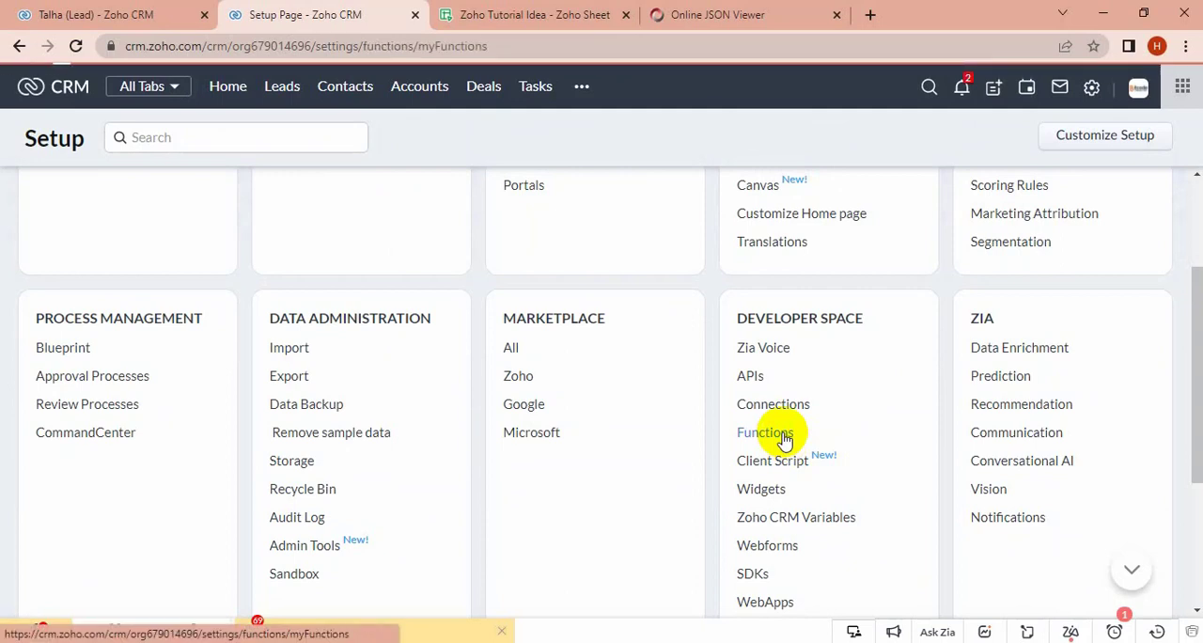
Search functions for 'sub' and open Transfer_subform_data_between_2_module in the Deluge editor.
left_click(764, 432)
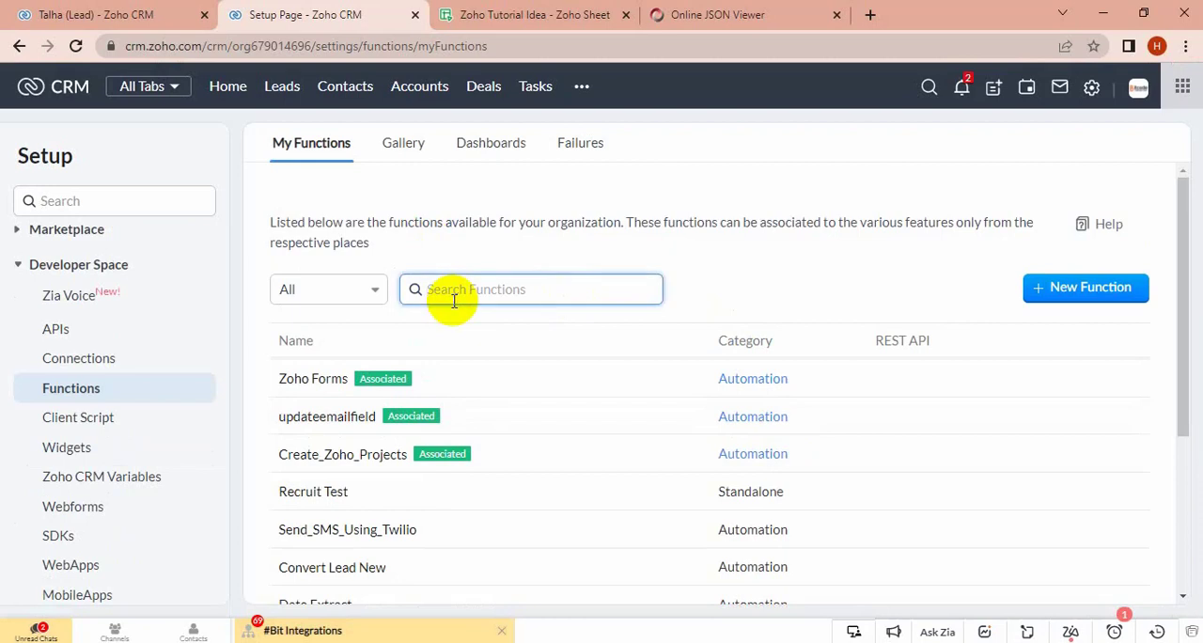
type("subform")
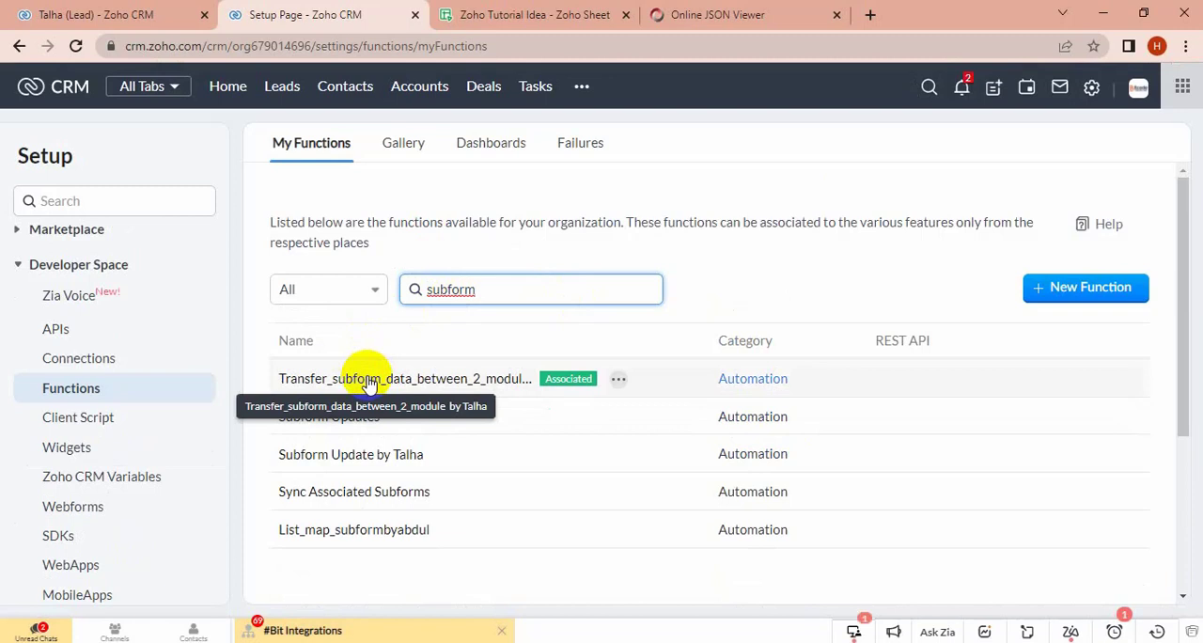
left_click(376, 380)
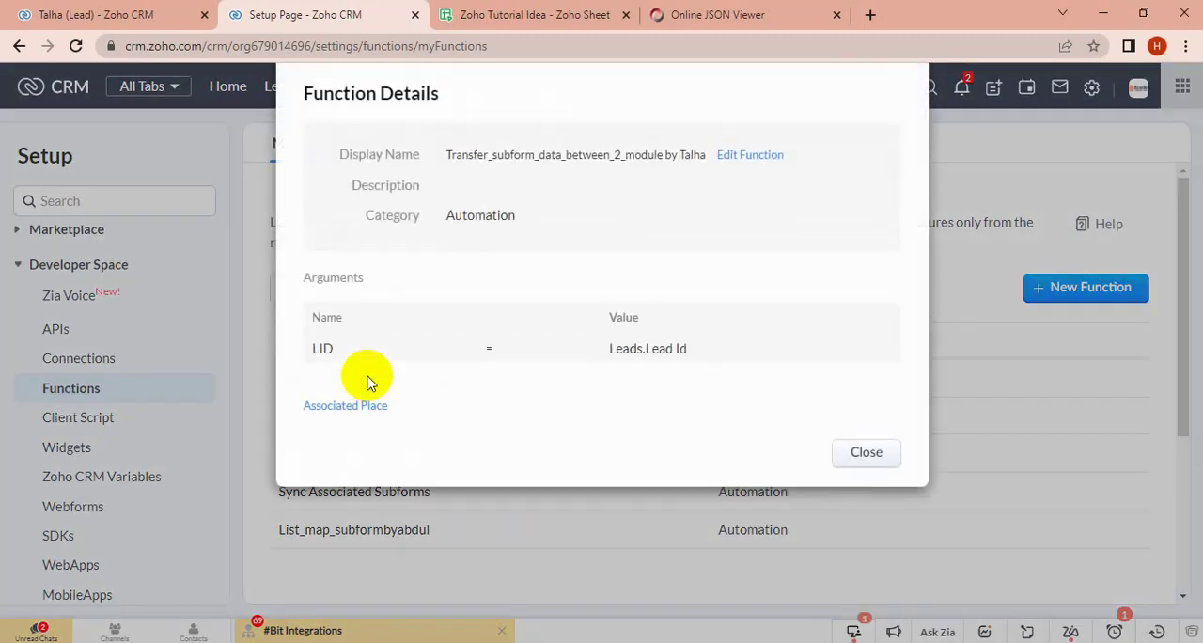
left_click(750, 154)
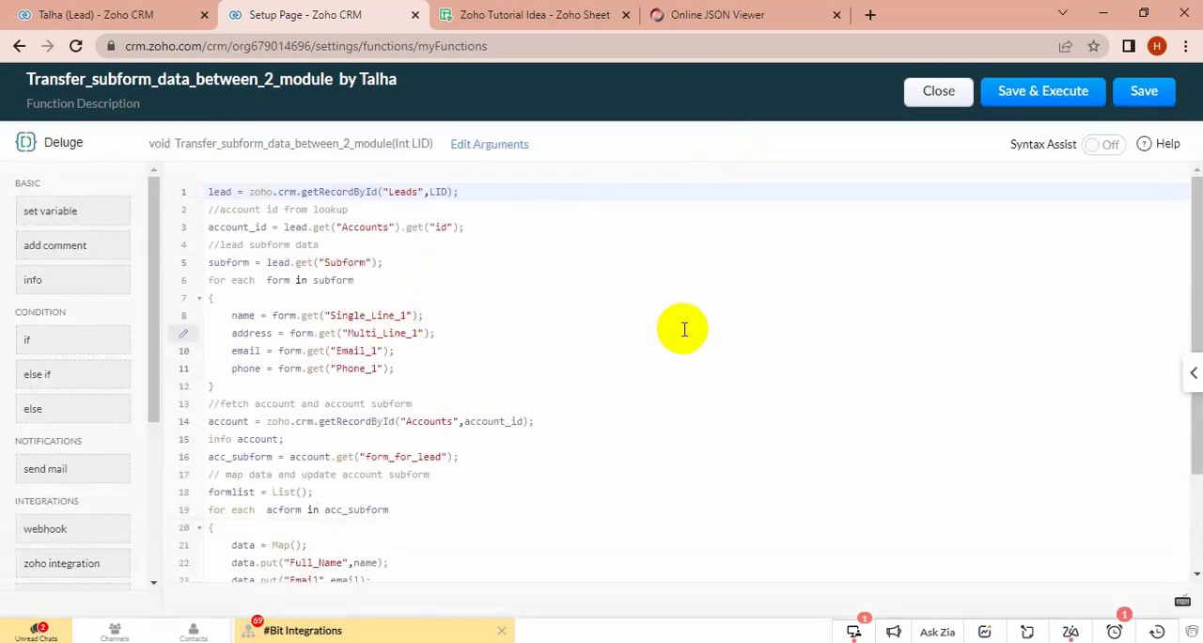
Scroll down the Transfer_subform_data_between_2_module function to the loop updating the account's form_for_lead subform.
scroll("down", 3)
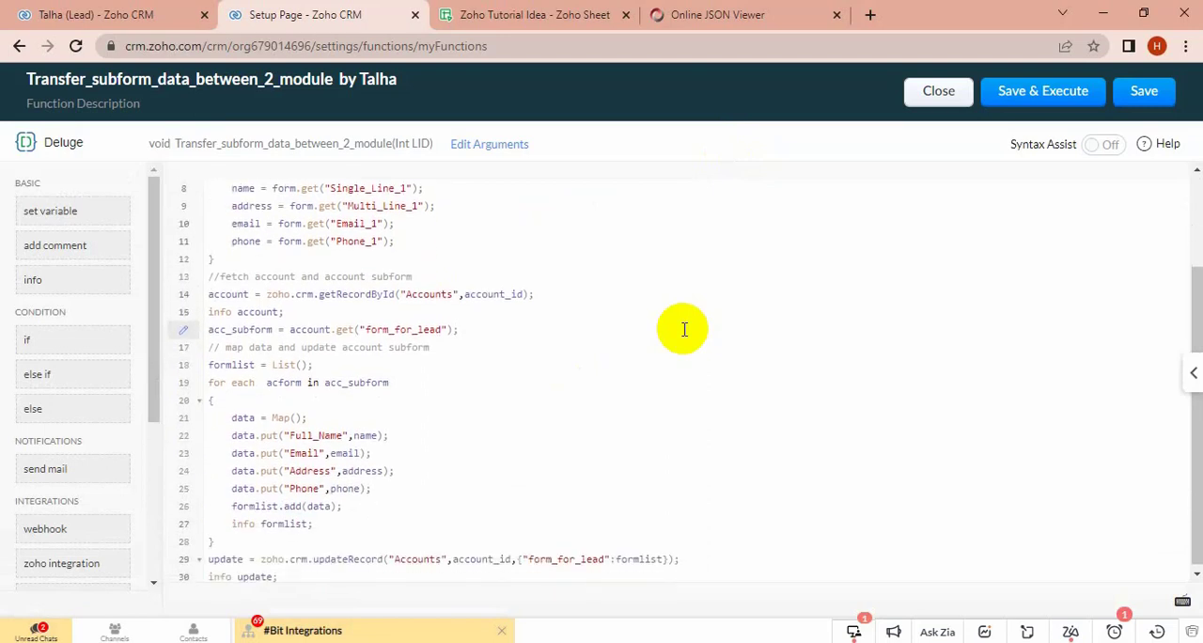
scroll("down", 3)
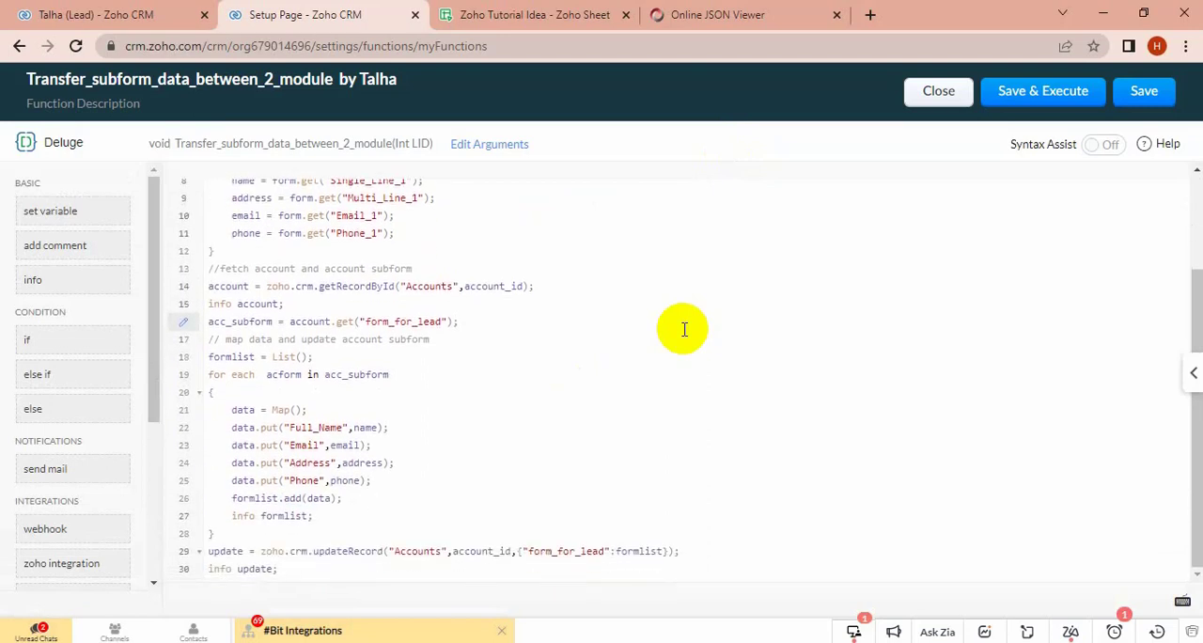